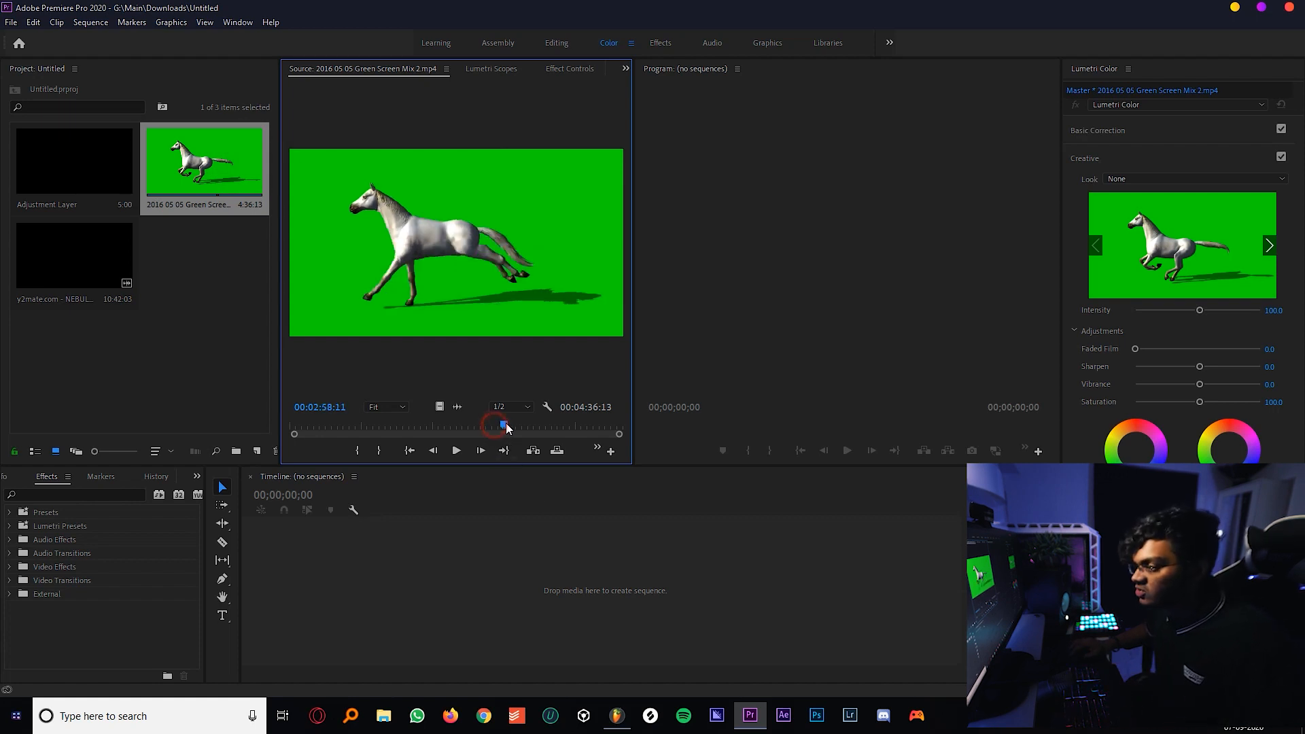
Step: Scrub the green-screen footage, then create a new 25-second sequence from the ship clip
left_click_drag(501, 424, 546, 424)
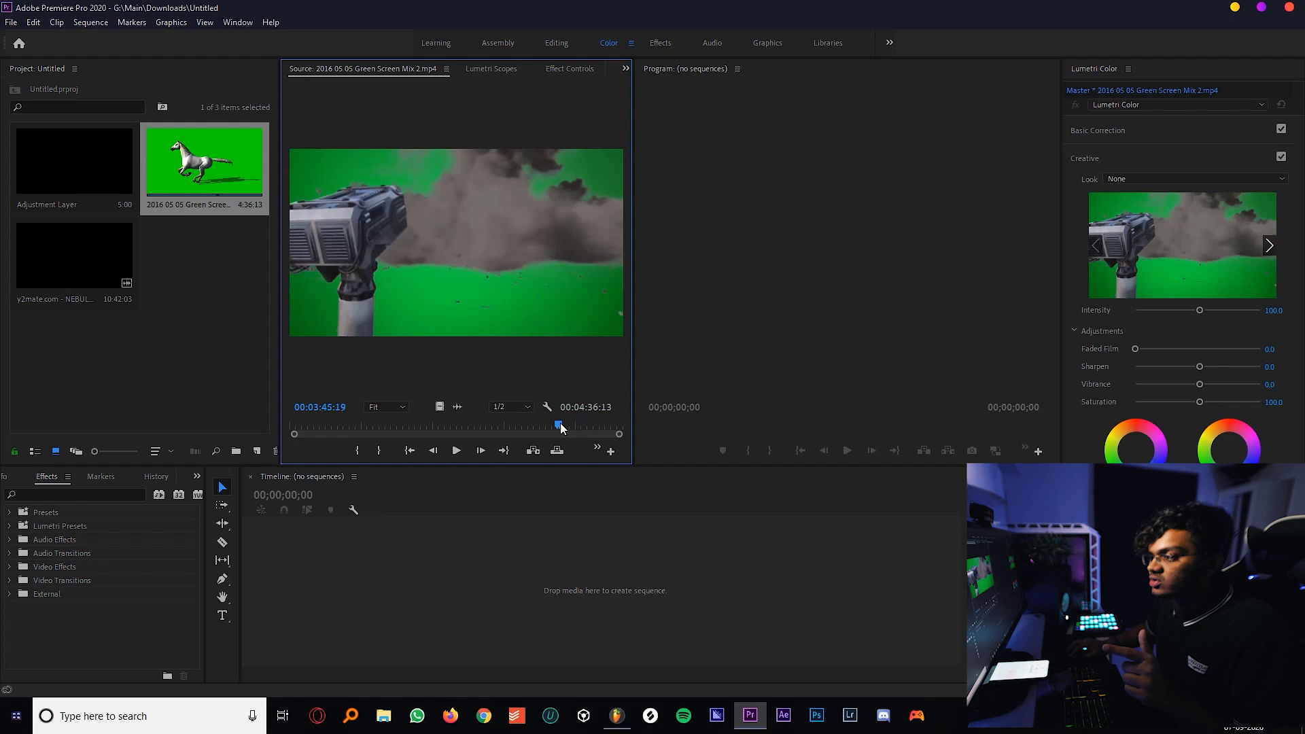
left_click(559, 425)
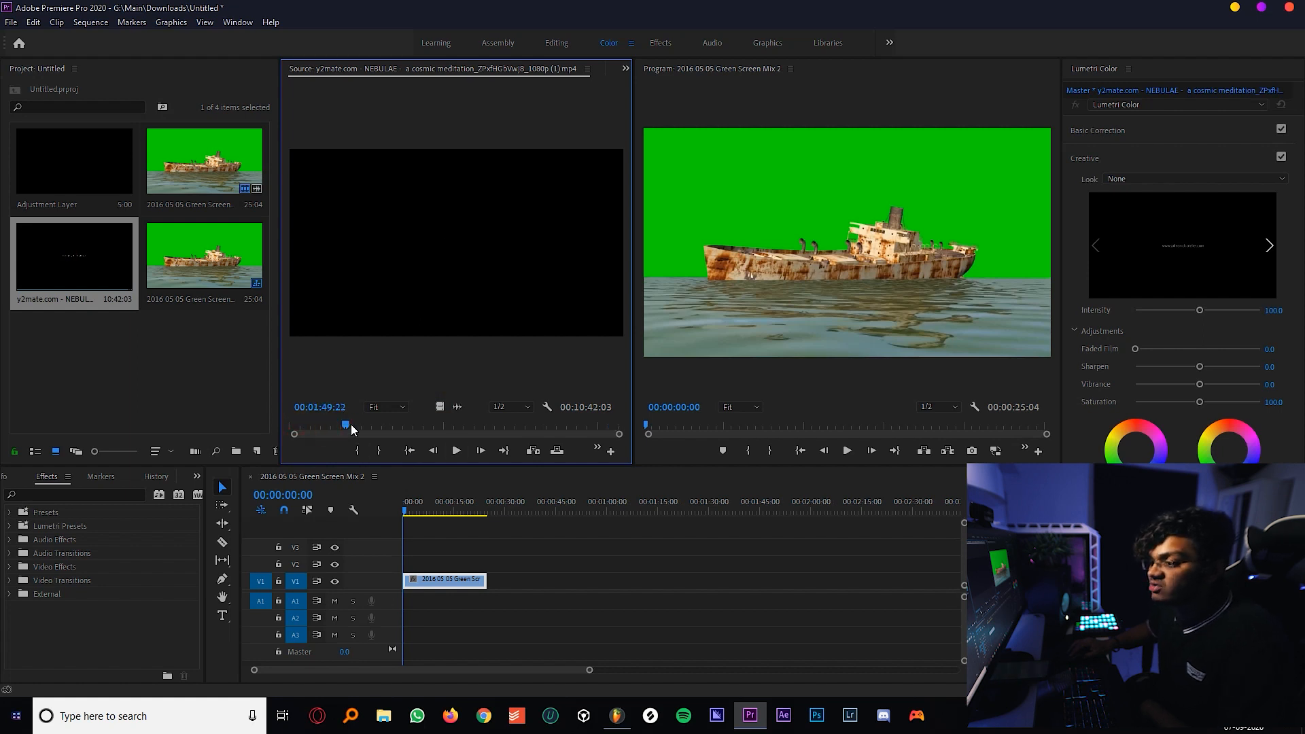
Step: Preview the nebula footage and place it on V1 beneath the ship clip on V3
left_click(456, 449)
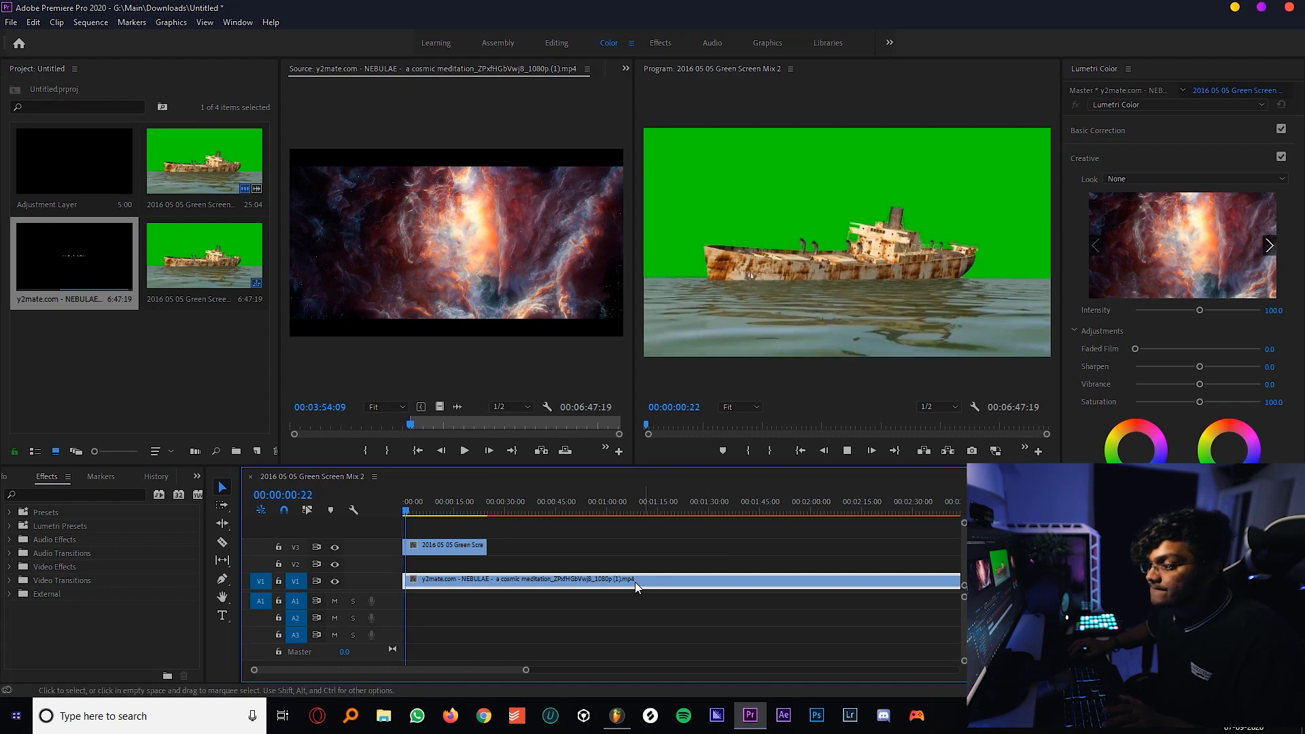
left_click(404, 501)
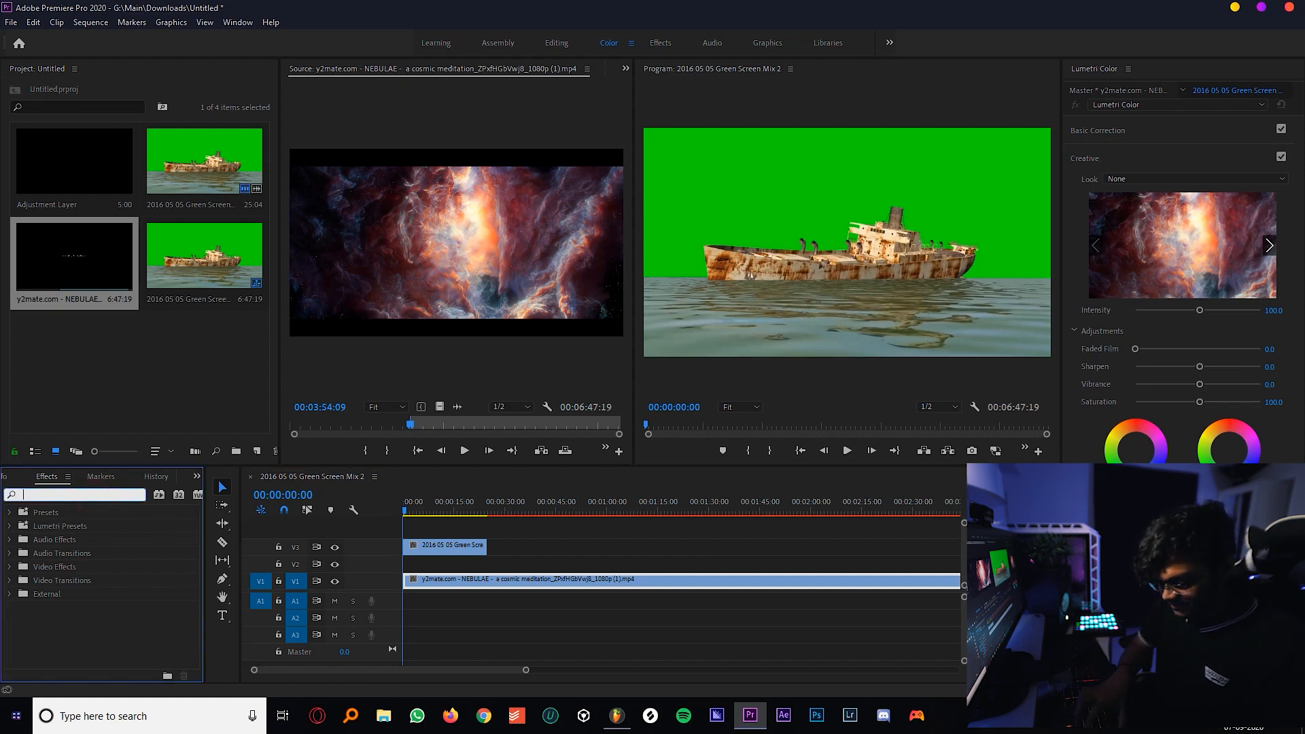
Step: Search 'ultra' in Effects and drop Ultra Key onto the ship clip on V3
type("ultra")
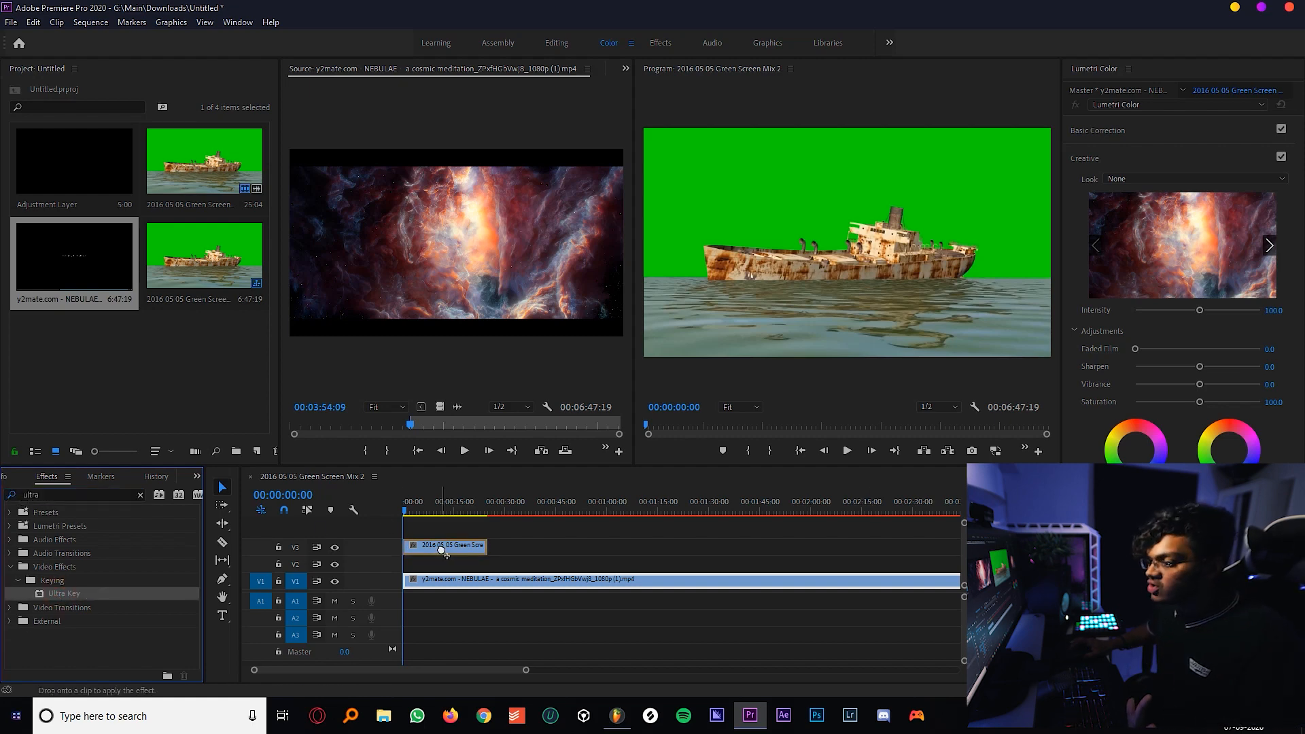
left_click(623, 70)
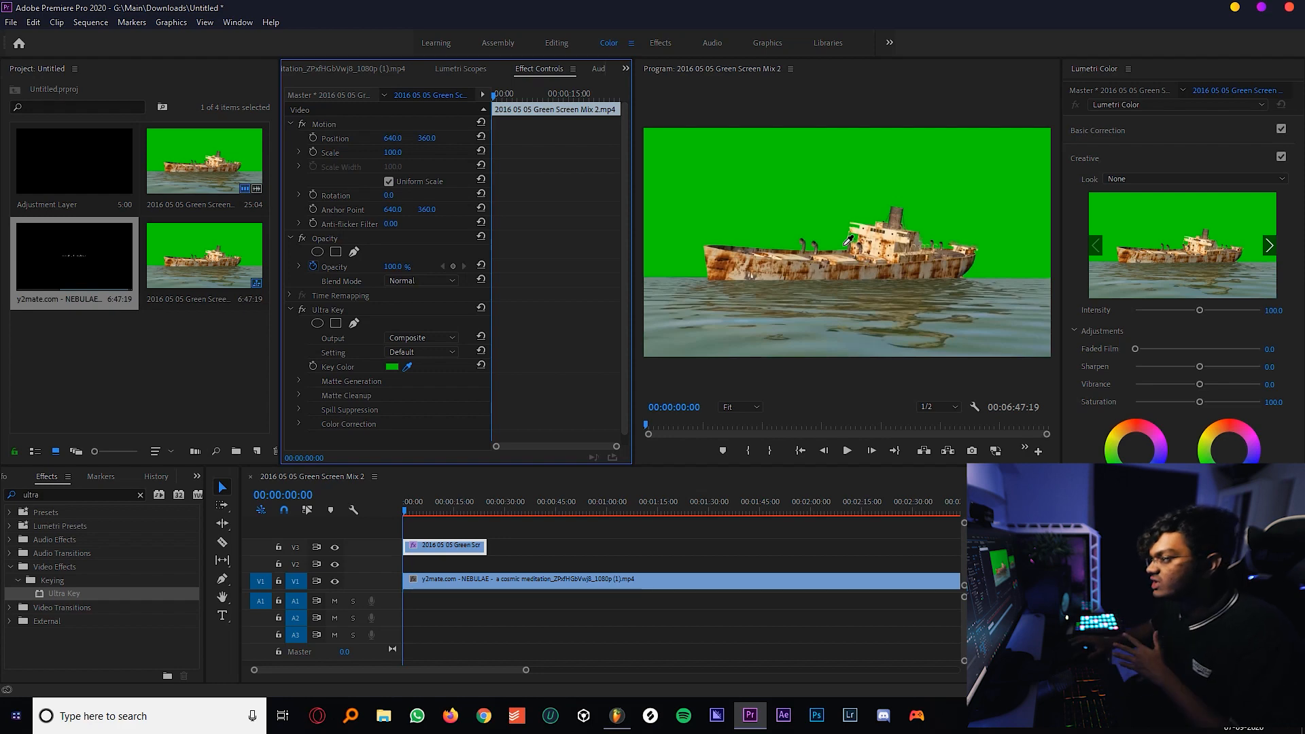
mouse_move(827, 171)
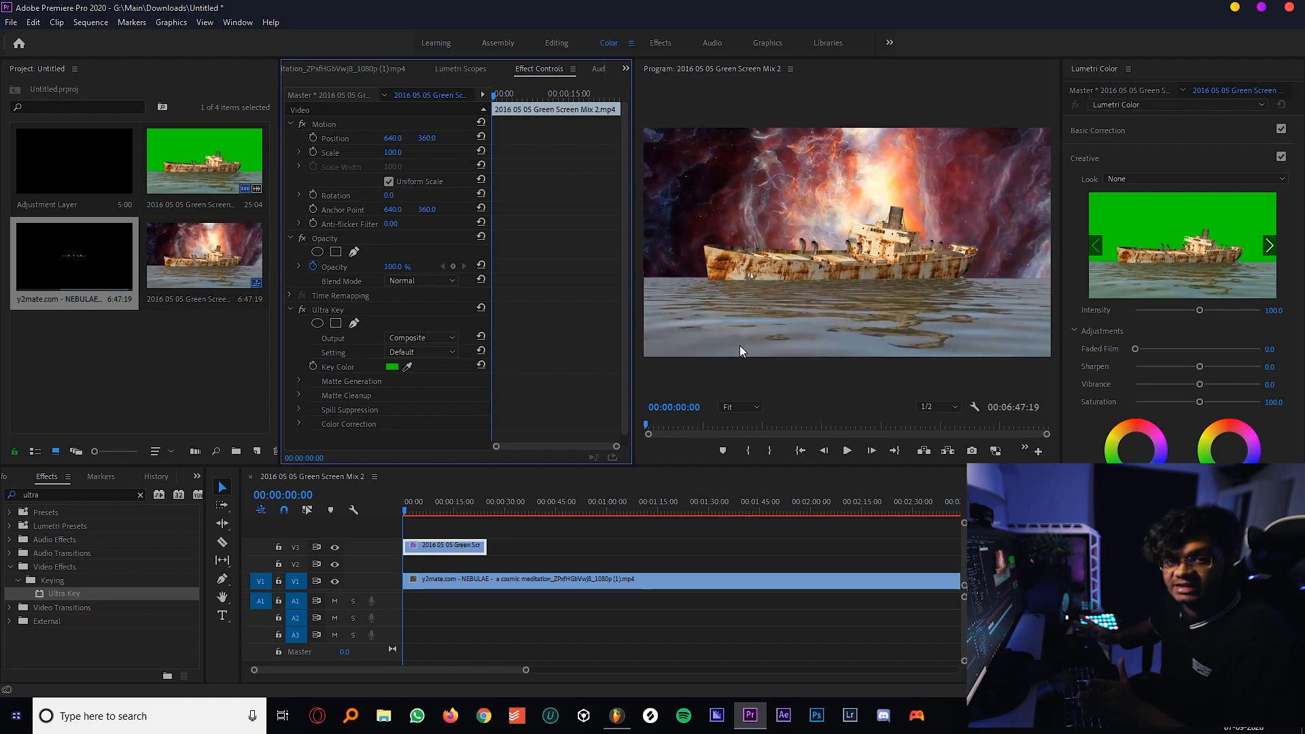
mouse_move(722, 286)
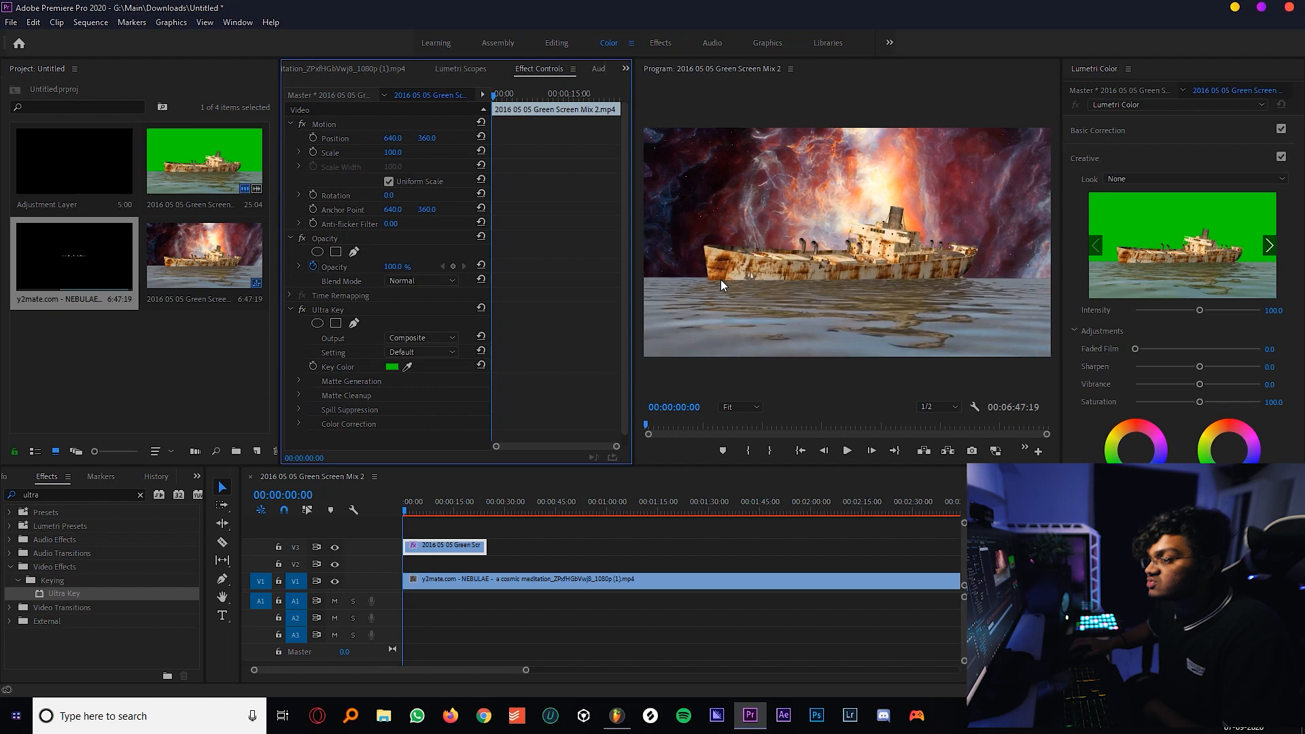
mouse_move(1165, 240)
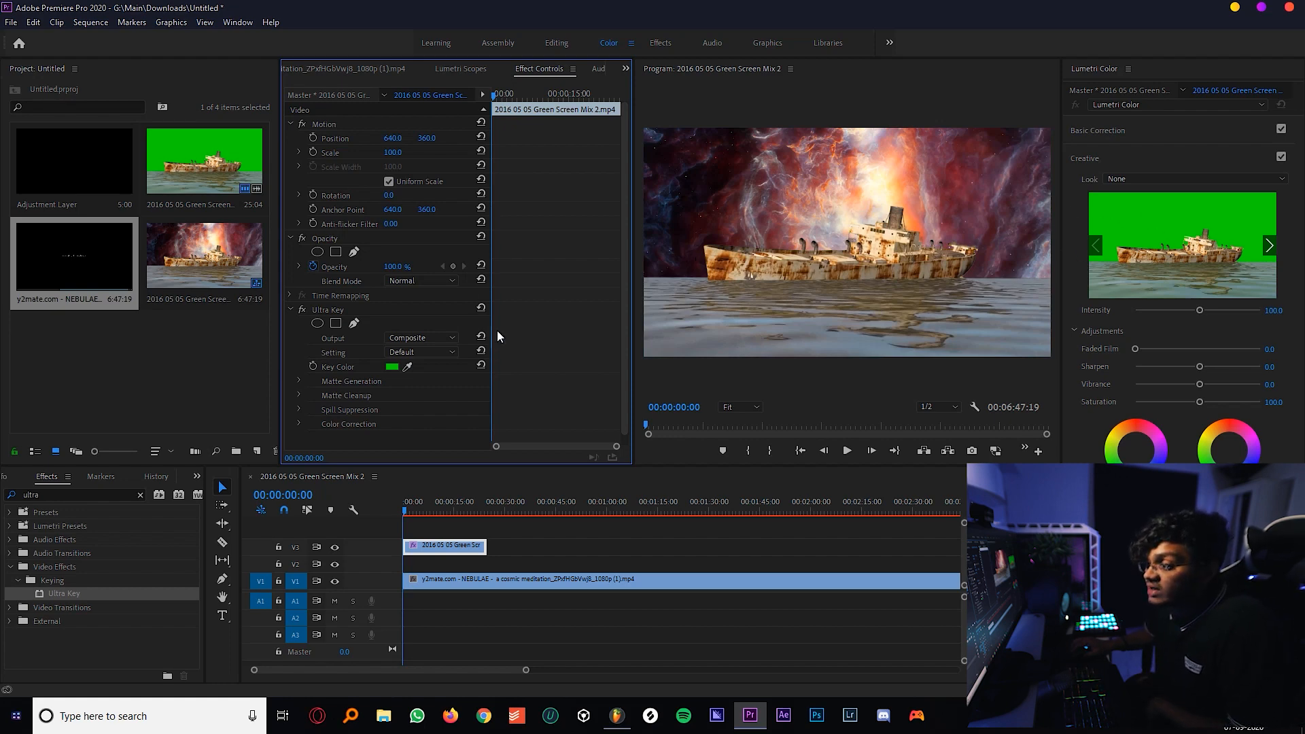
Step: Switch the ship clip's Ultra Key Setting preset to Aggressive
left_click(420, 352)
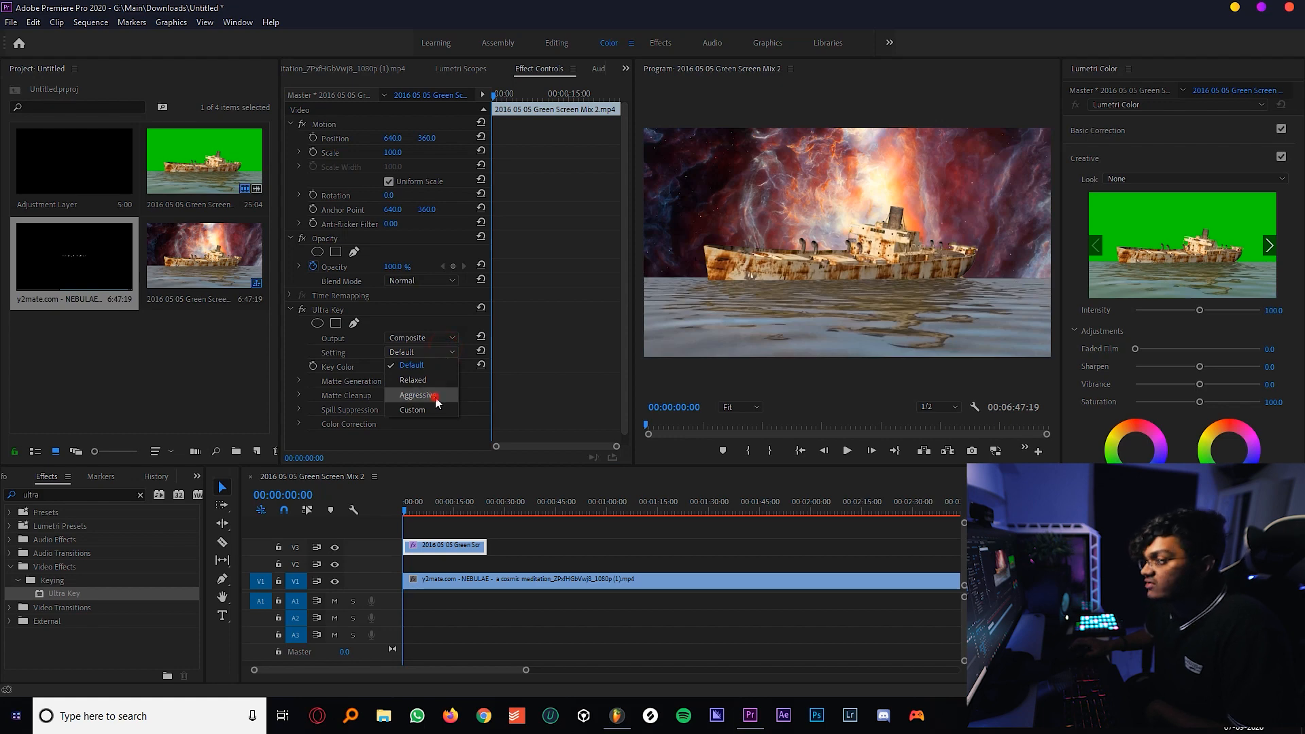
left_click(414, 395)
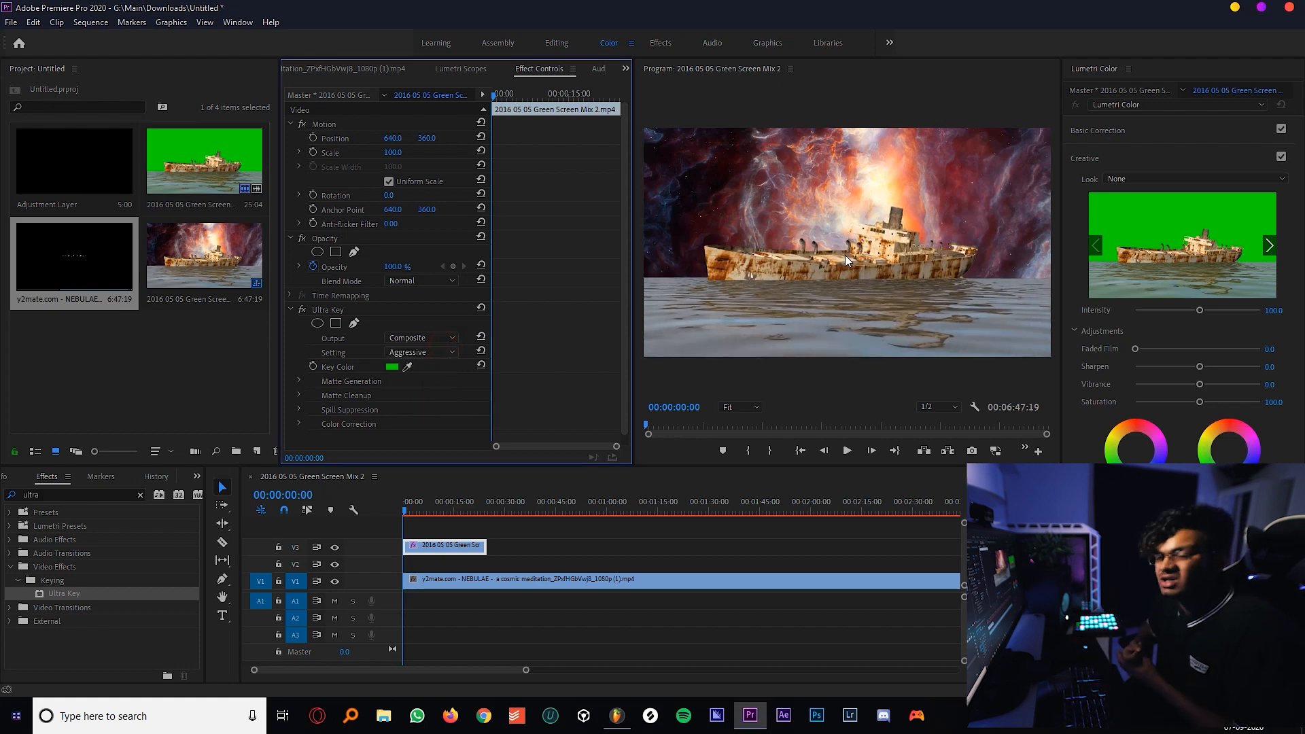
mouse_move(925, 182)
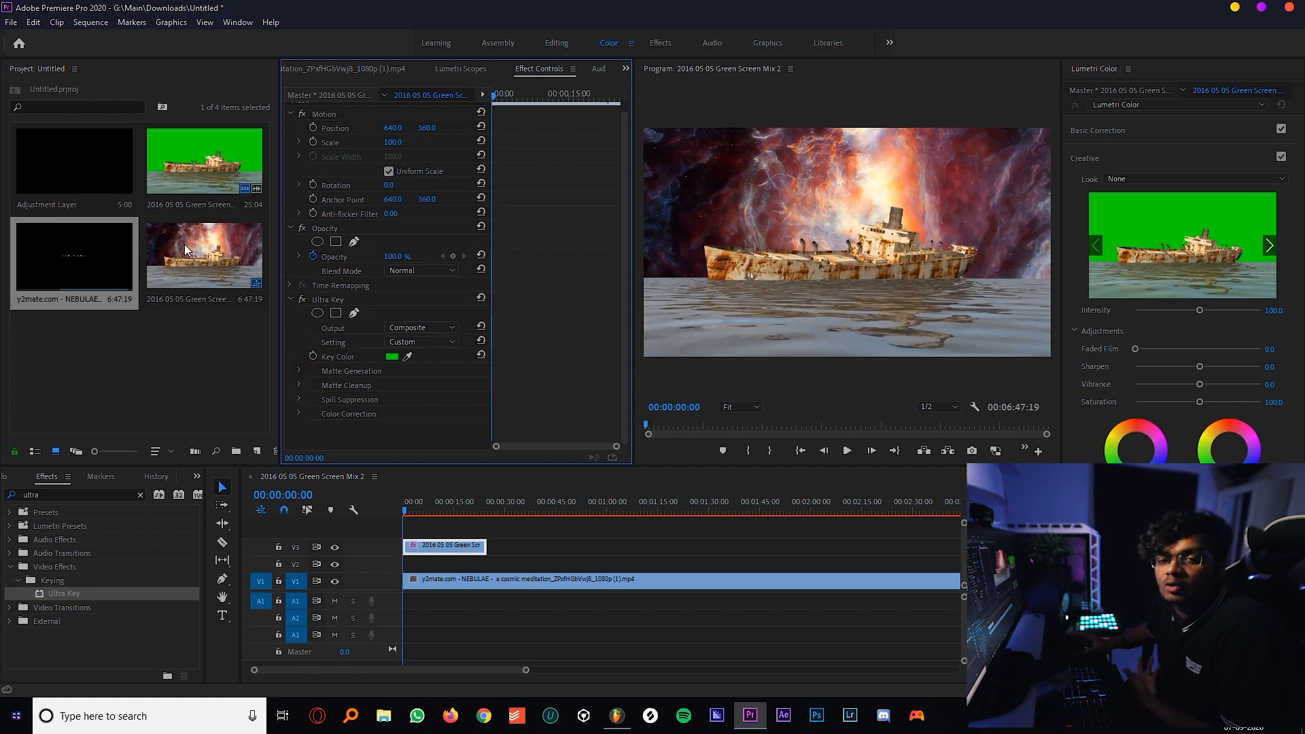
mouse_move(959, 231)
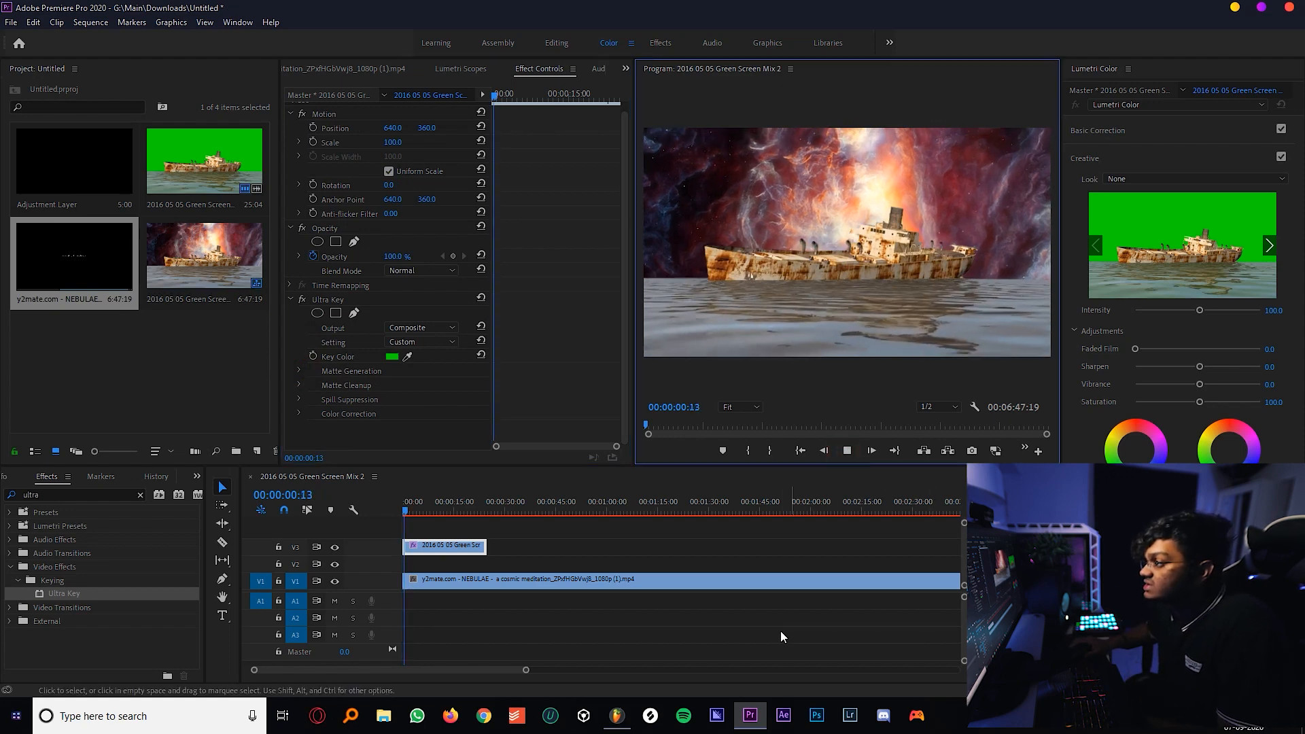
Step: Place an adjustment layer on V4 above the ship clip and select it for Lumetri Color
left_click(408, 501)
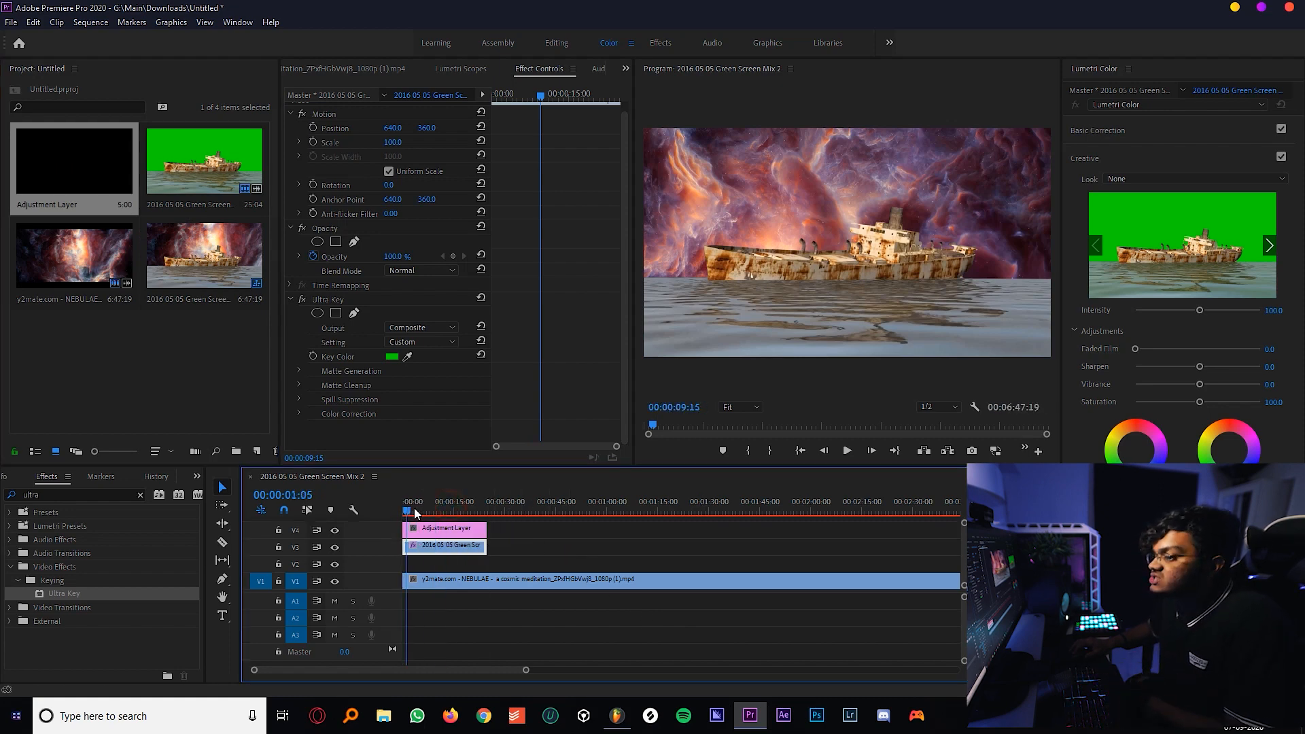
left_click(445, 529)
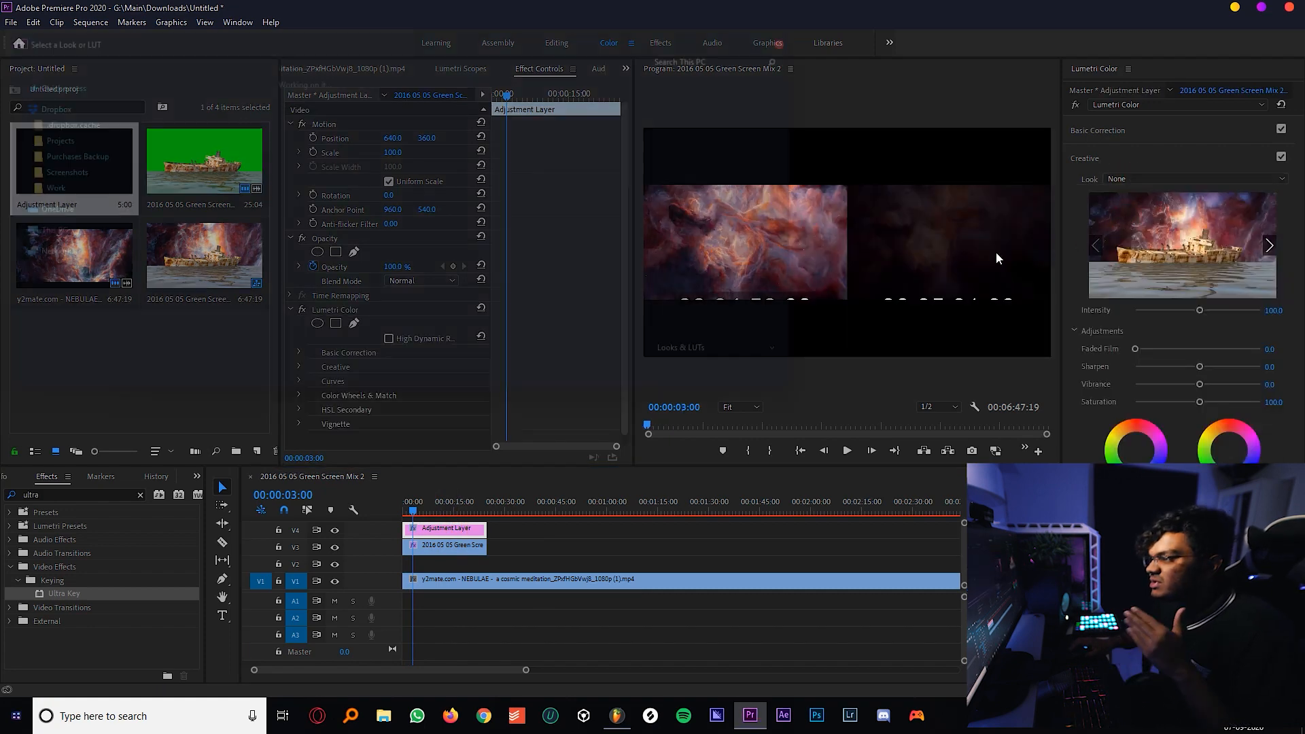
Step: Browse to the Desktop and load mirage.cube as the Lumetri Creative look
left_click(58, 44)
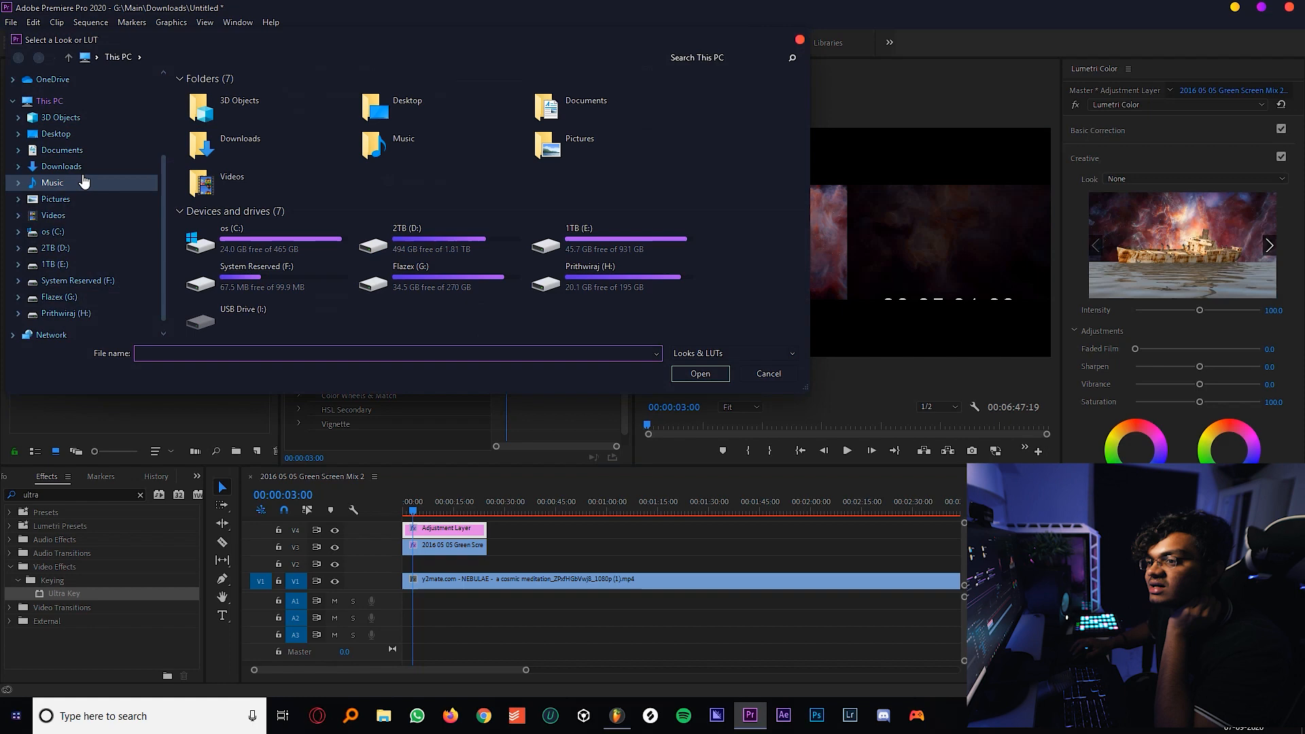
left_click(61, 167)
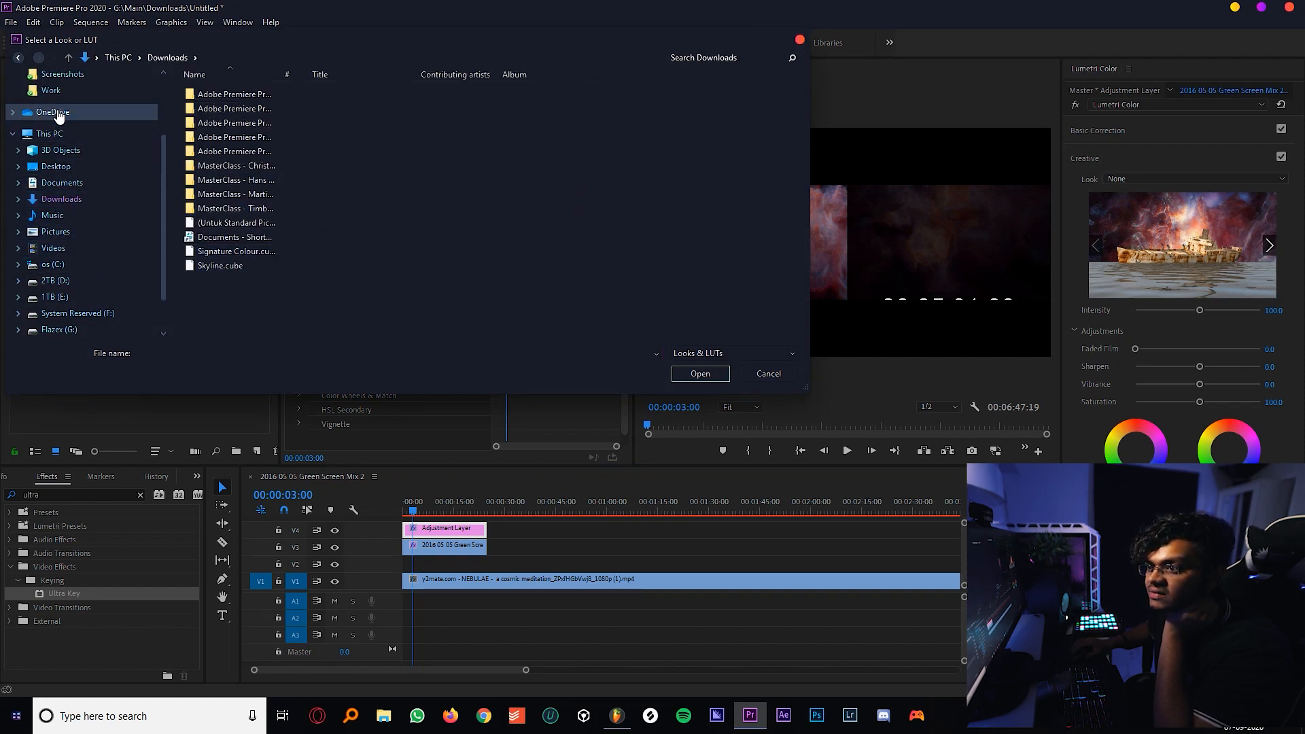
left_click(55, 167)
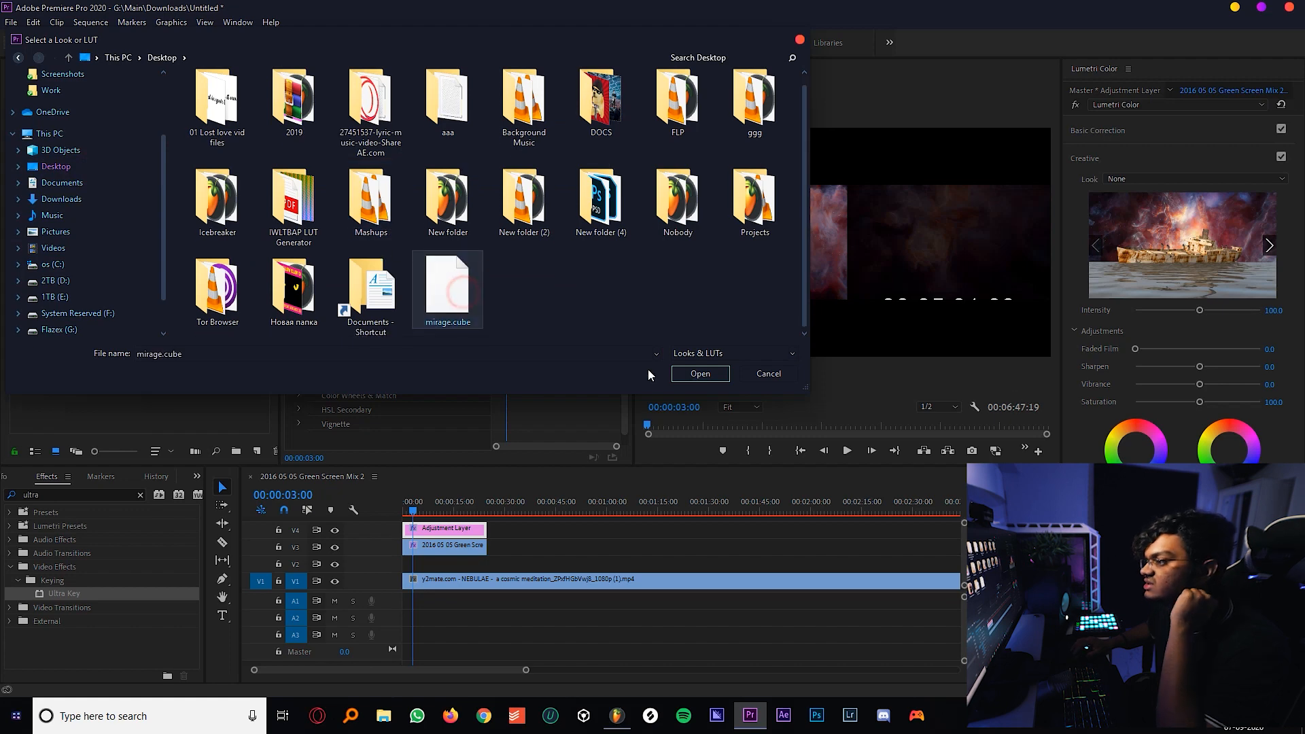
left_click(700, 373)
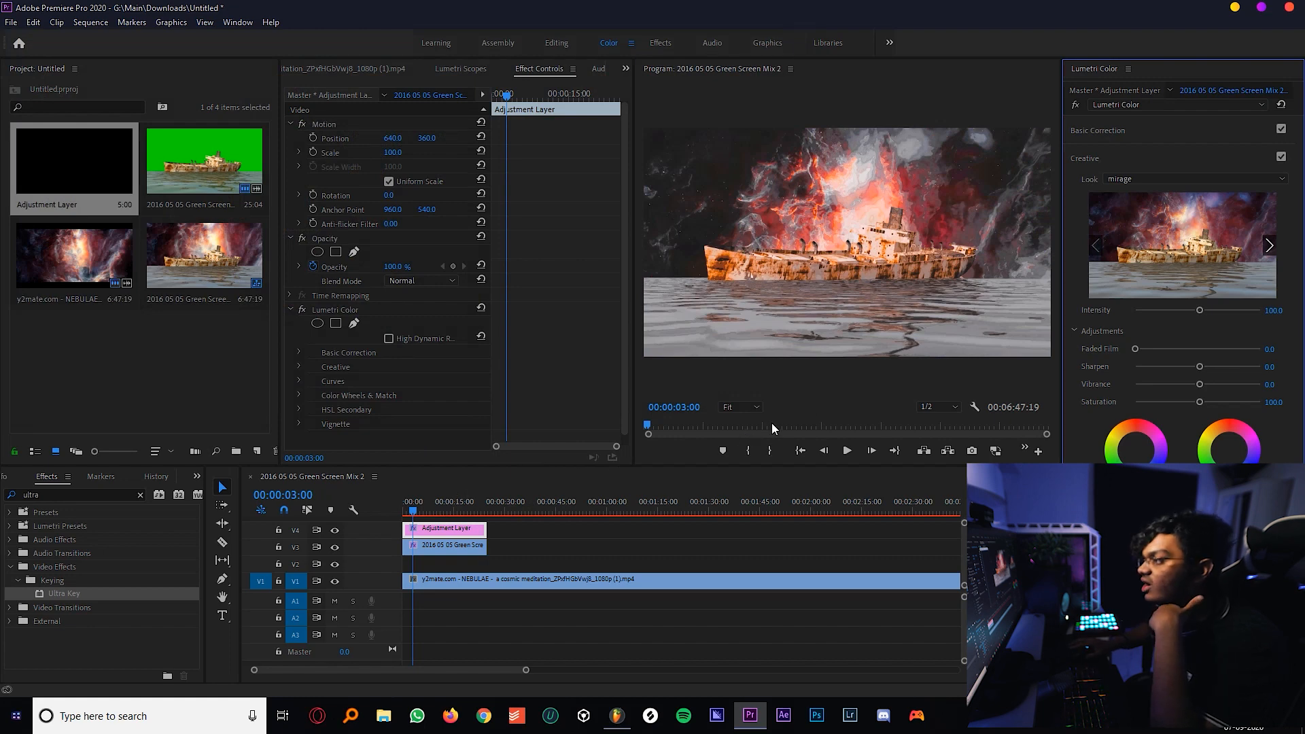
mouse_move(780, 234)
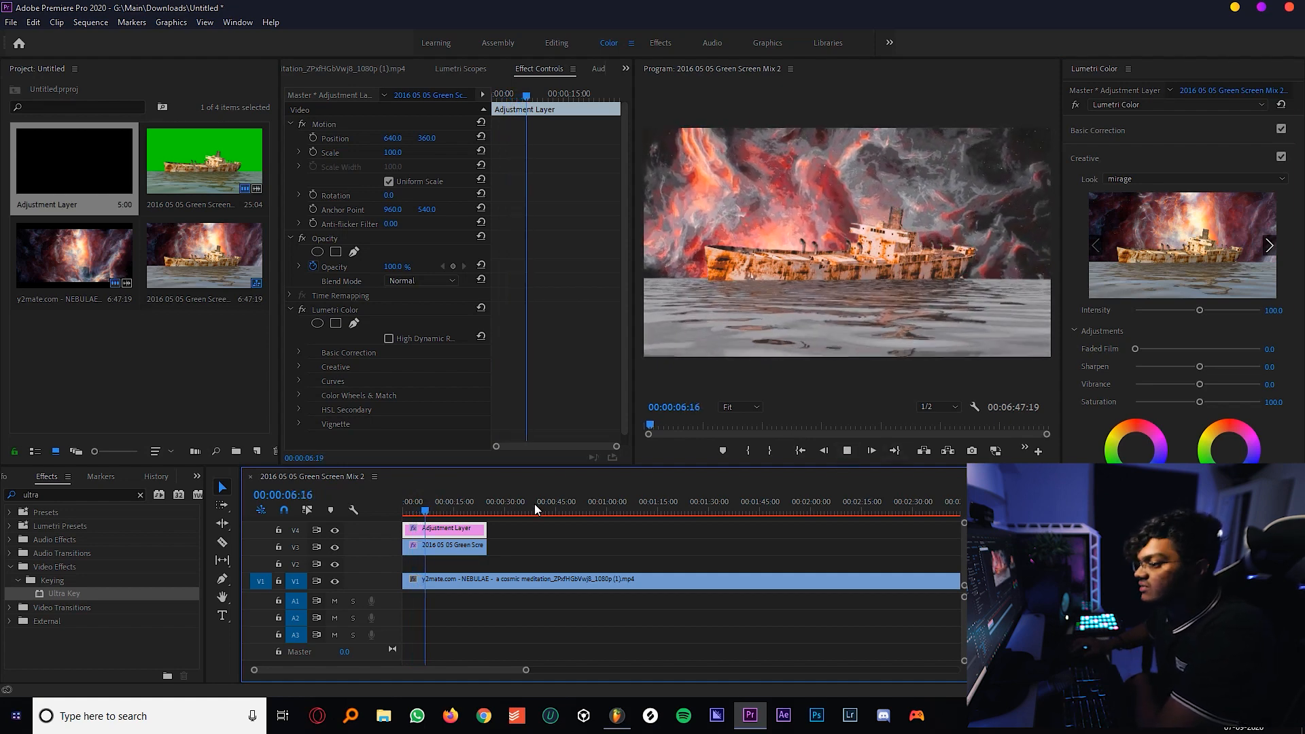
Step: Preview the sequence and lower the mirage look's Intensity to 49.7
left_click(846, 450)
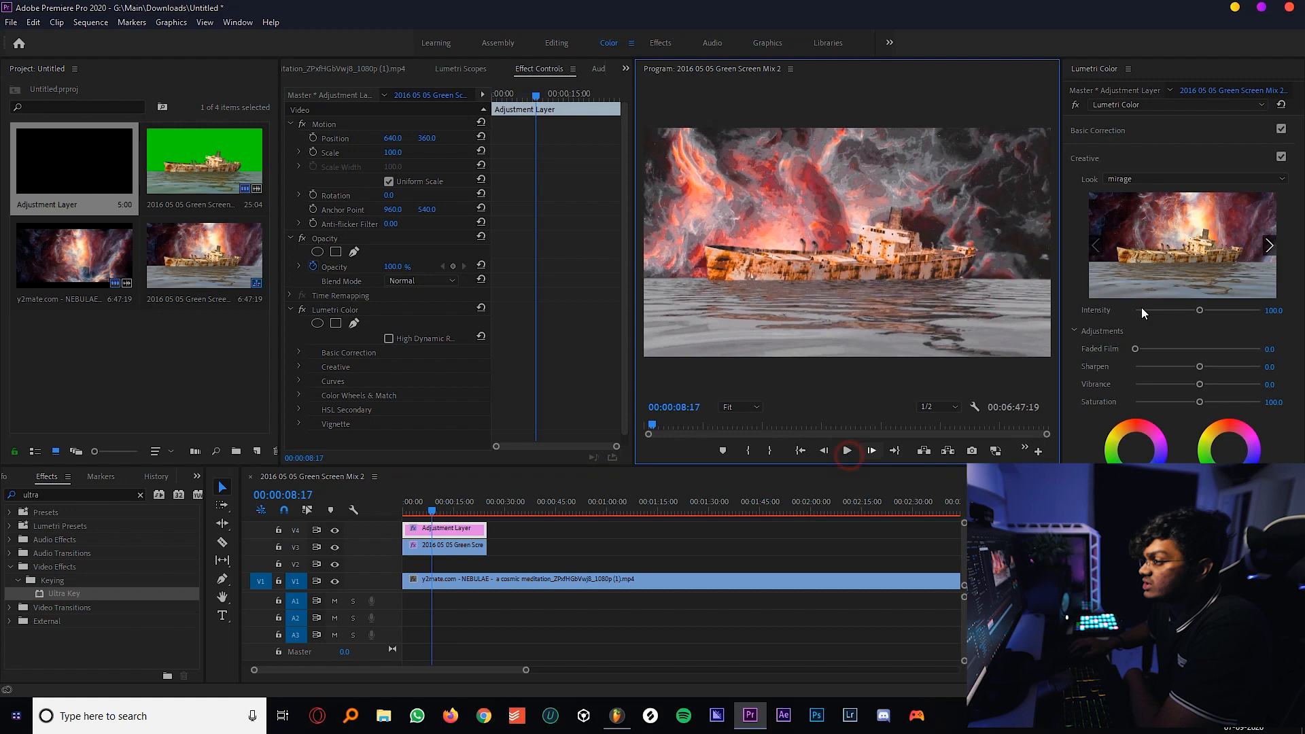
left_click(846, 449)
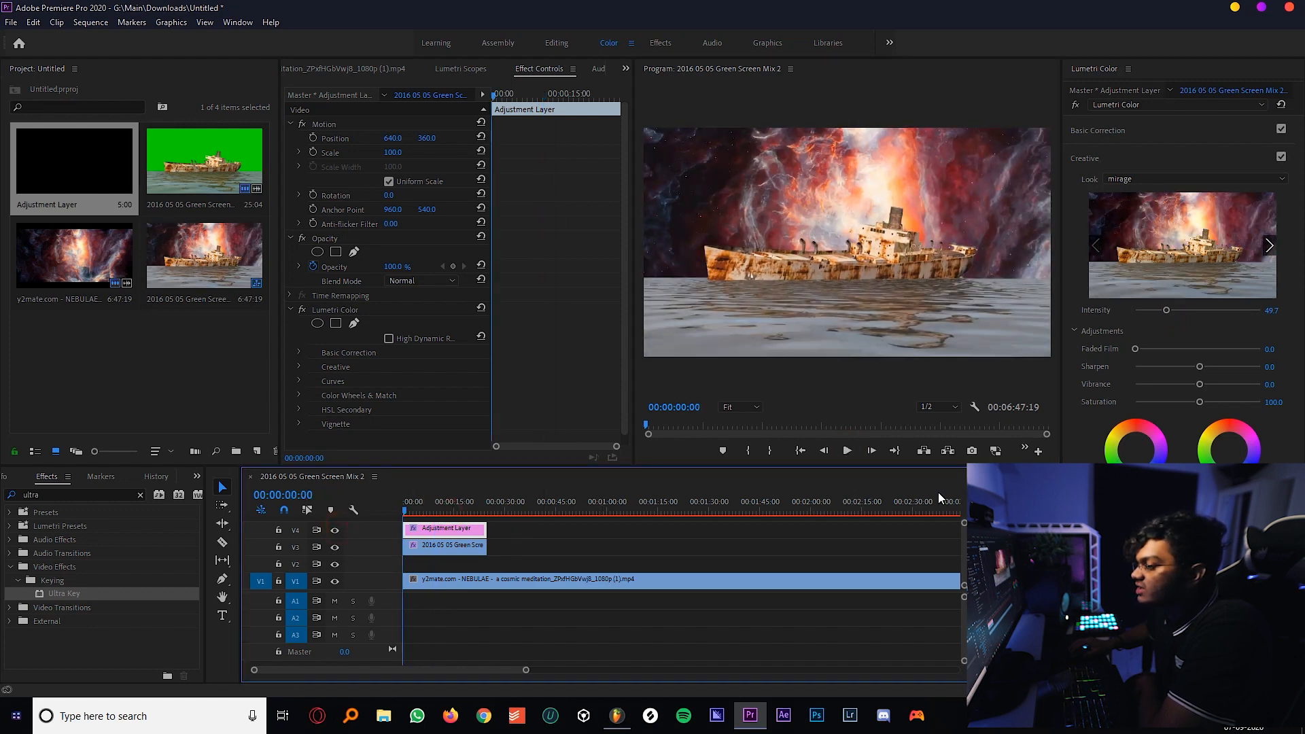
Step: Play back the graded ship-over-nebula sequence, then stop playback
left_click(846, 450)
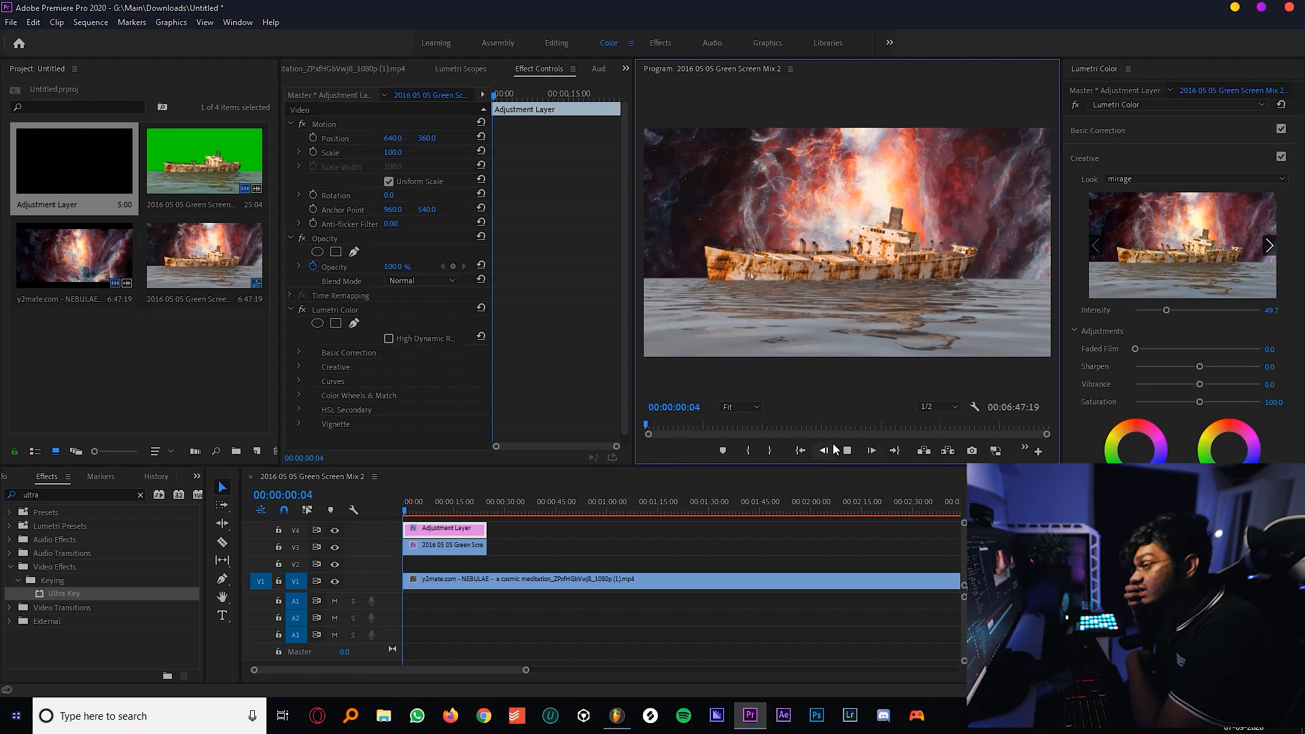
left_click(870, 450)
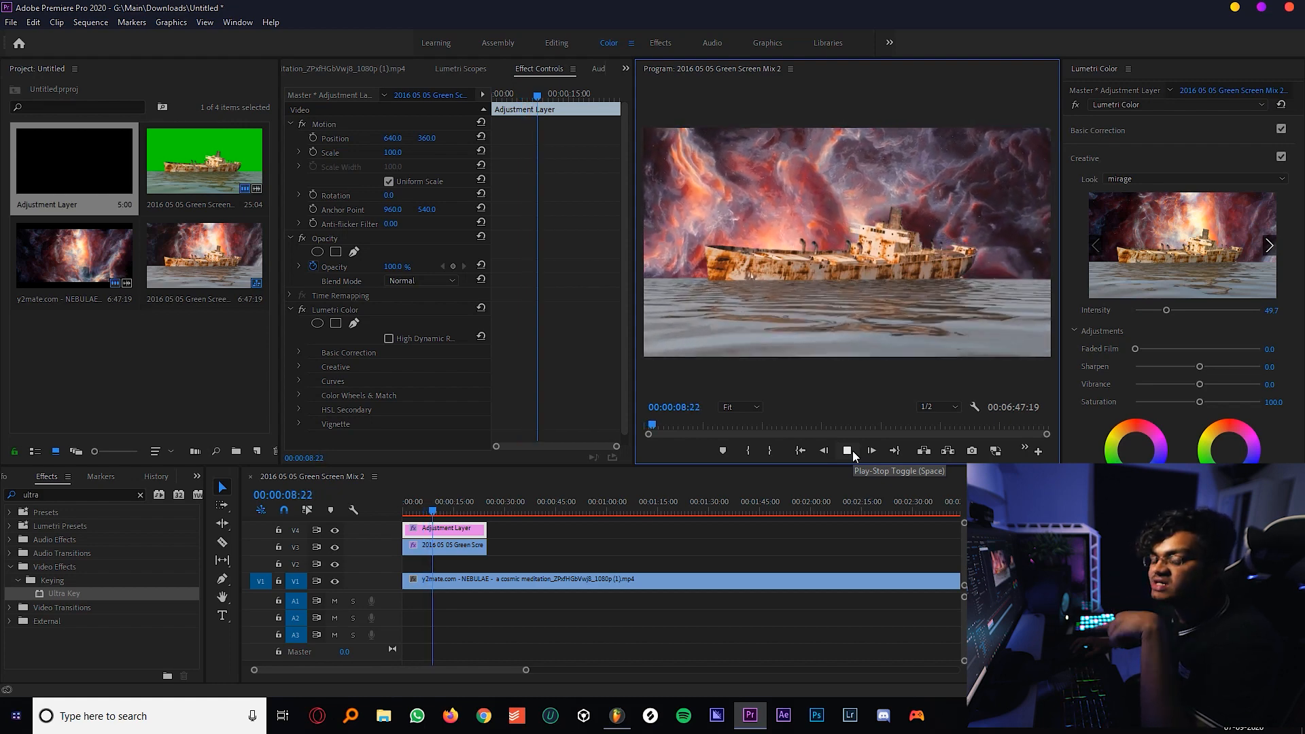
left_click(848, 450)
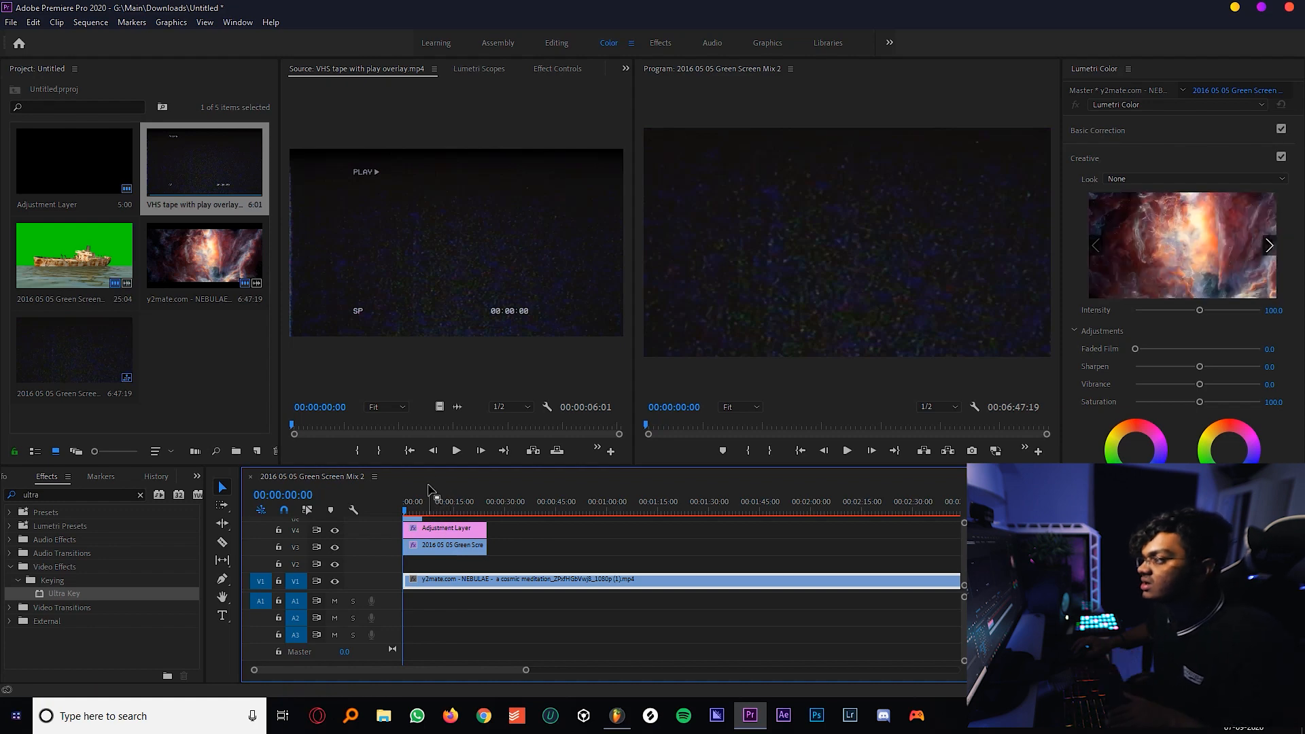
Step: Place the VHS overlay on V5, scale it to 69, set its blend mode, then open the teacup clip
left_click(502, 501)
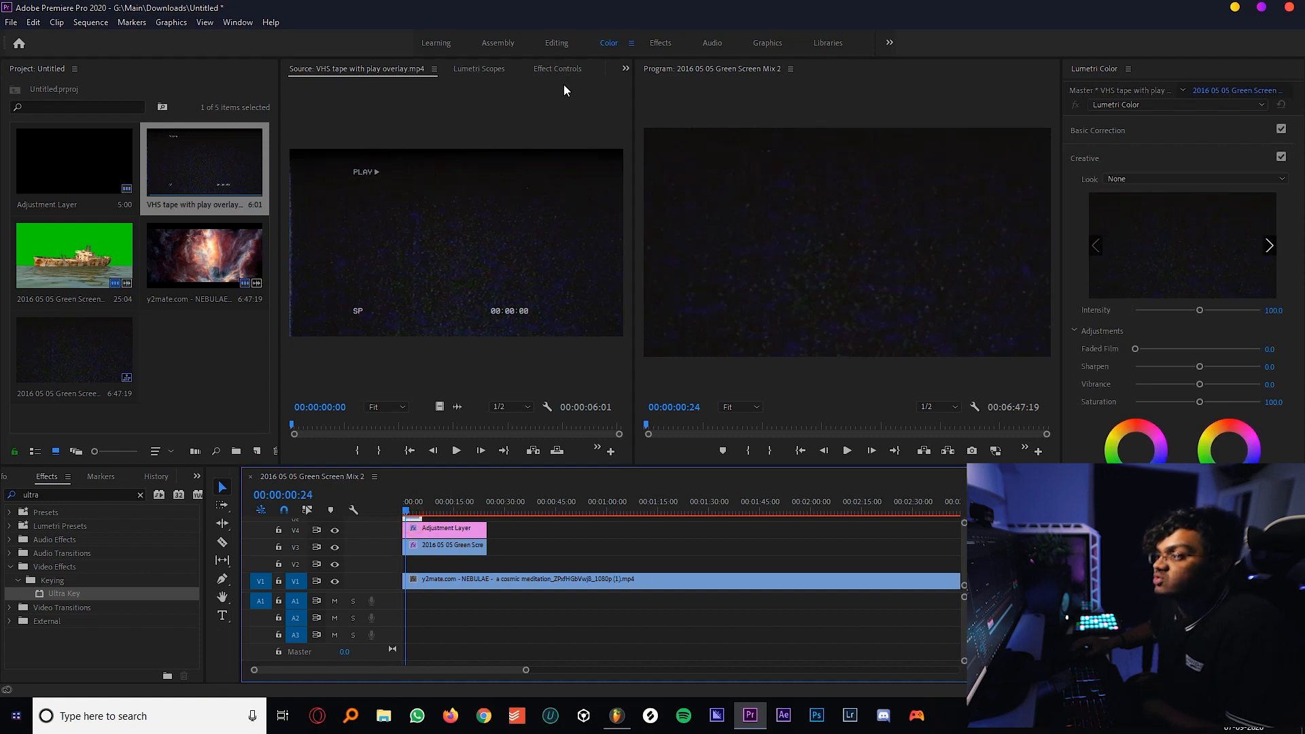
left_click(557, 68)
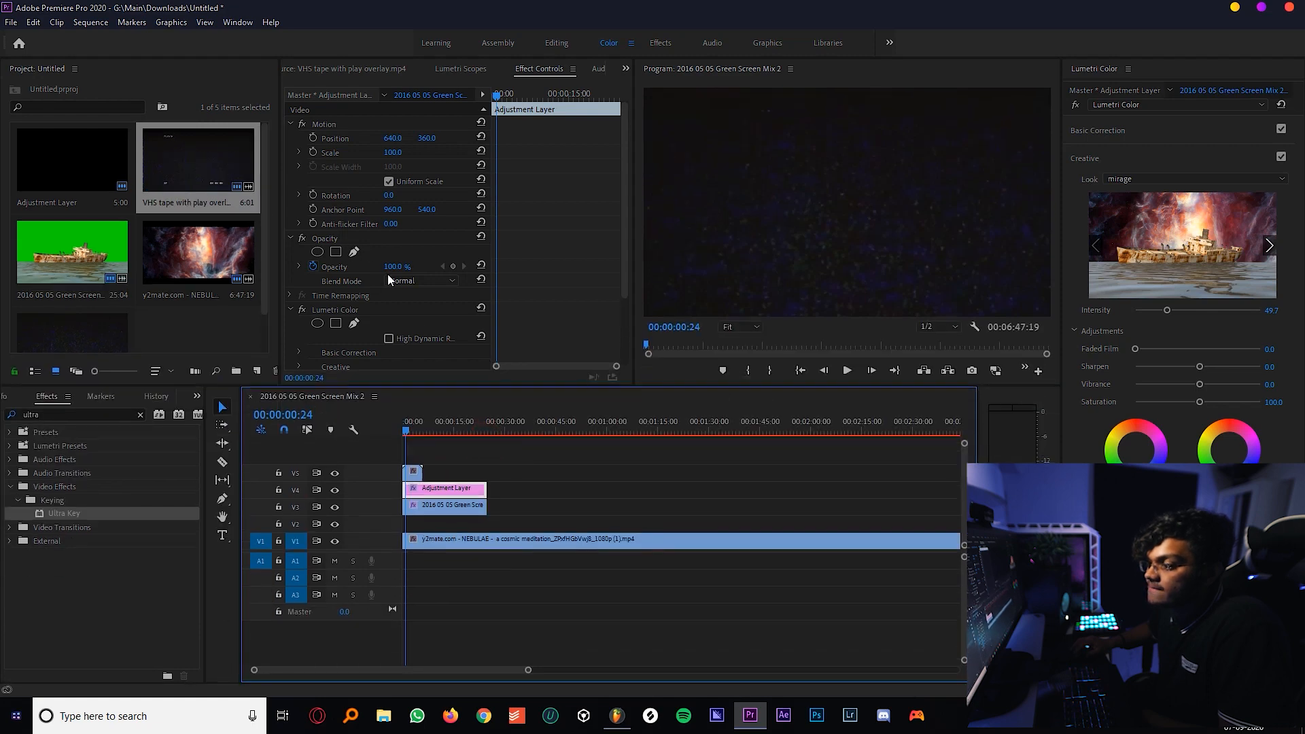
left_click(413, 472)
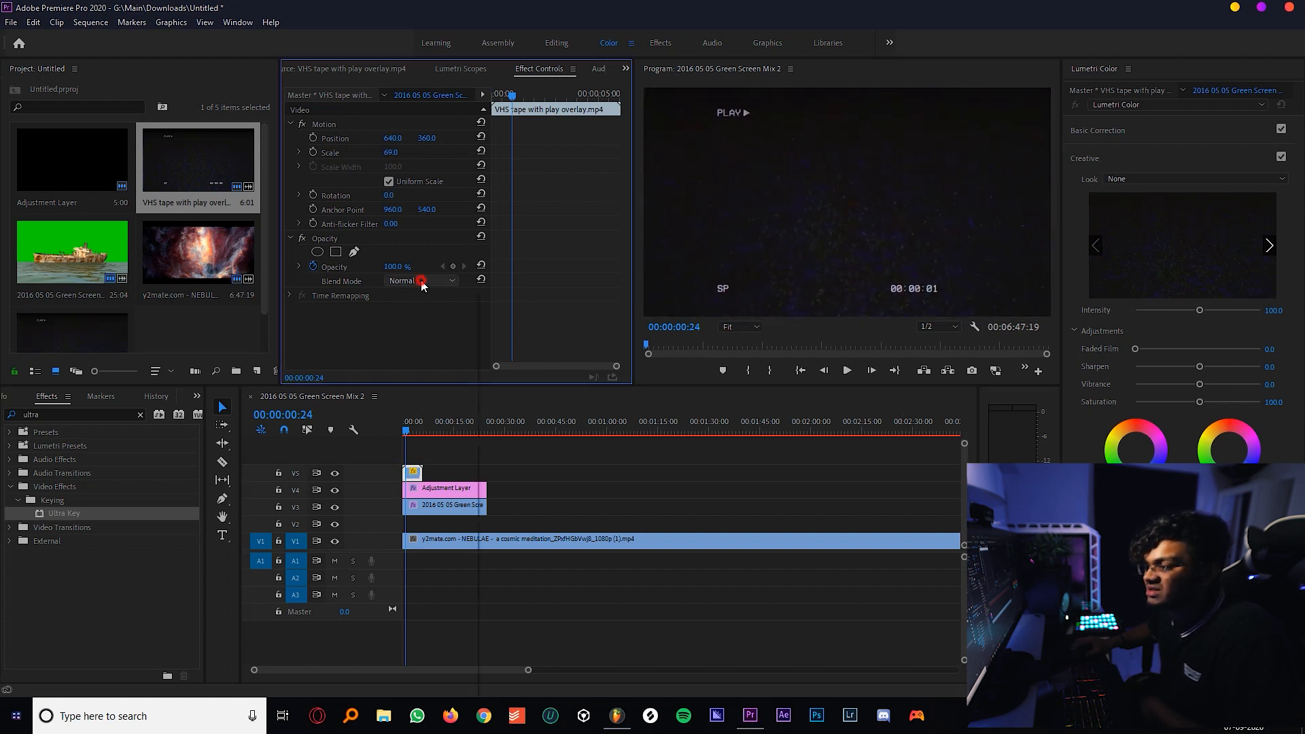
left_click(422, 281)
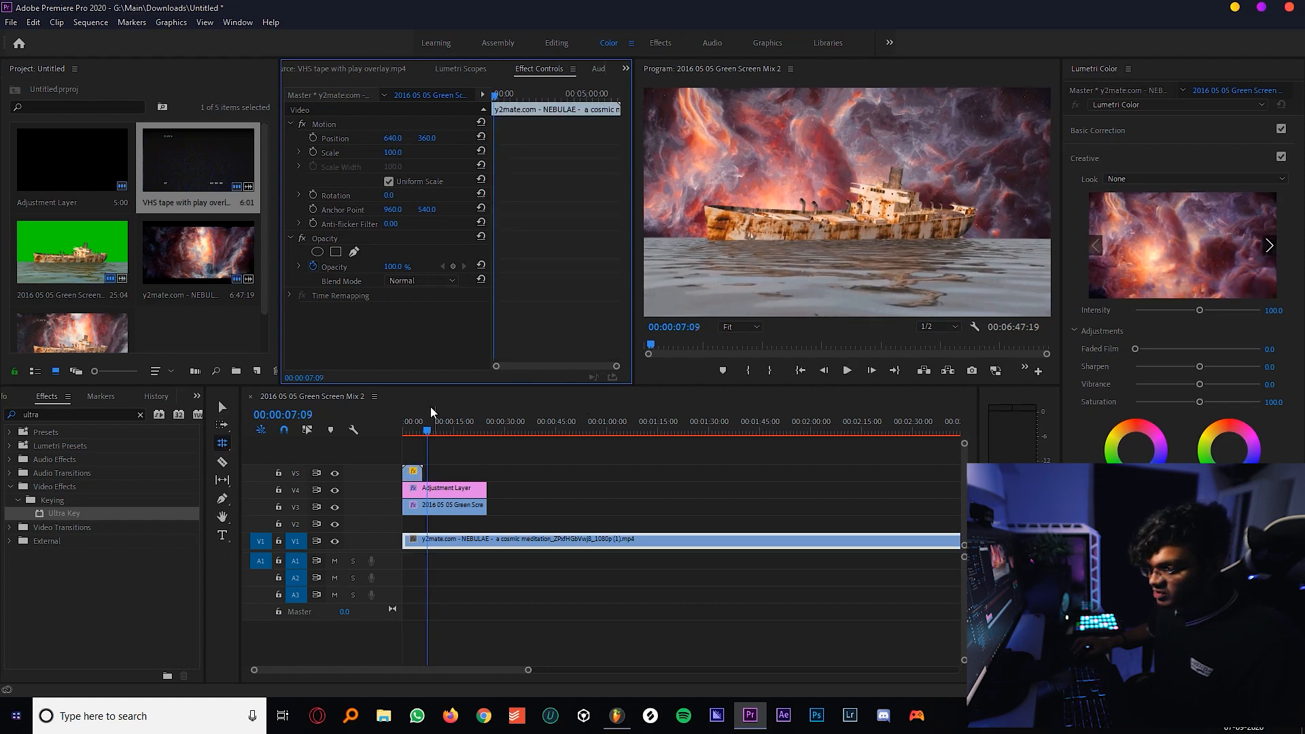
key("home")
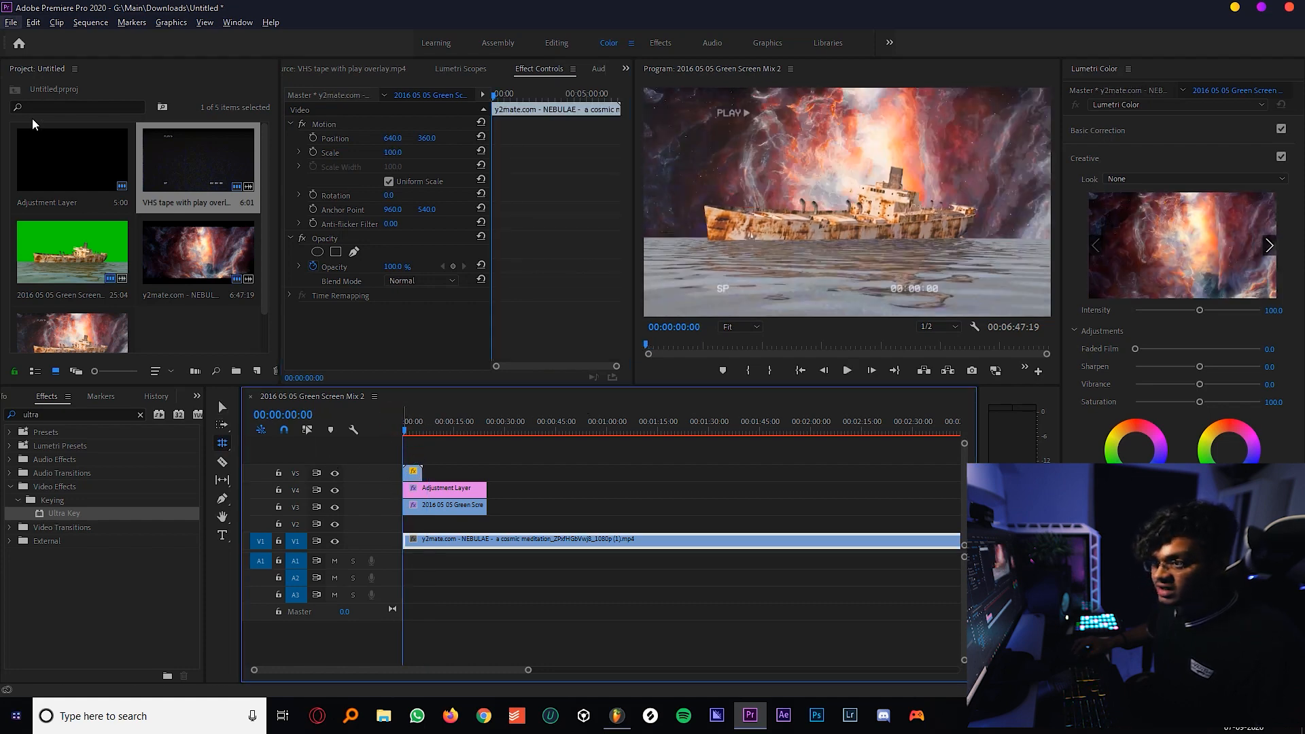
double_click(71, 249)
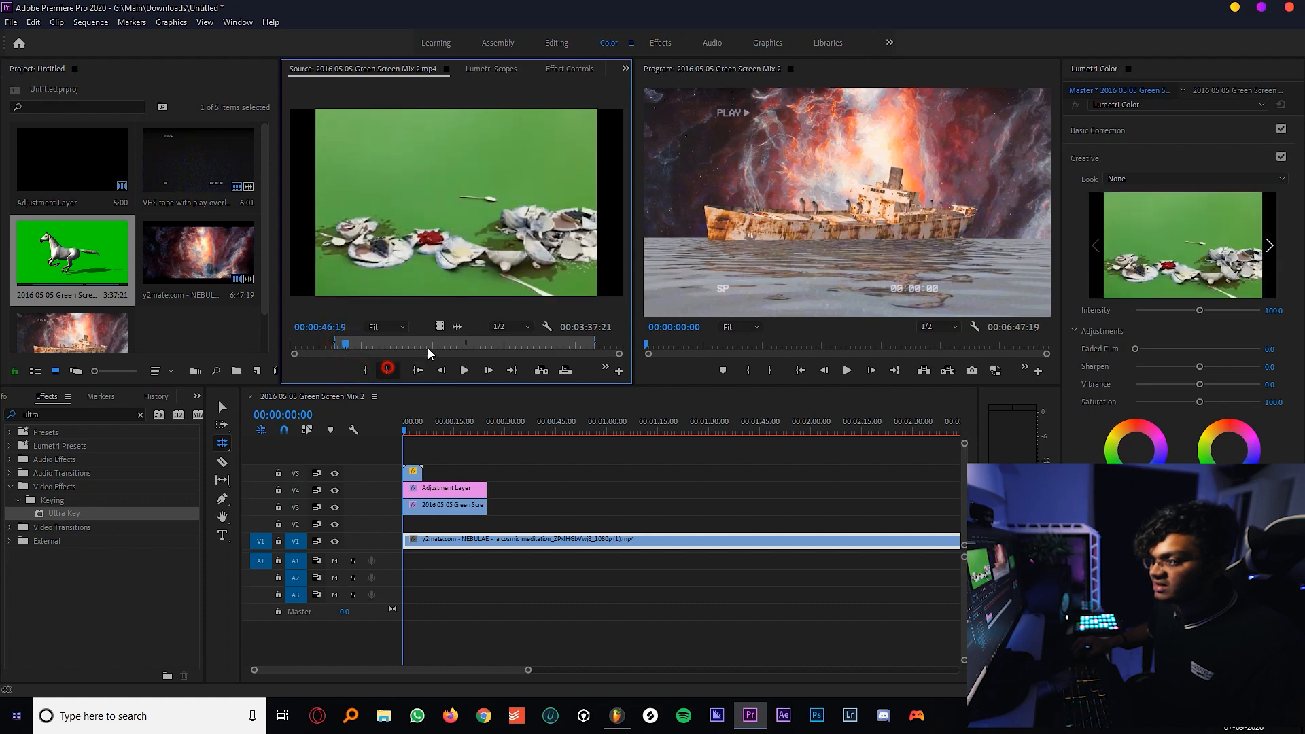
Step: Add the teacup clip to V5 and key out its green with Ultra Key on Aggressive
left_click(433, 420)
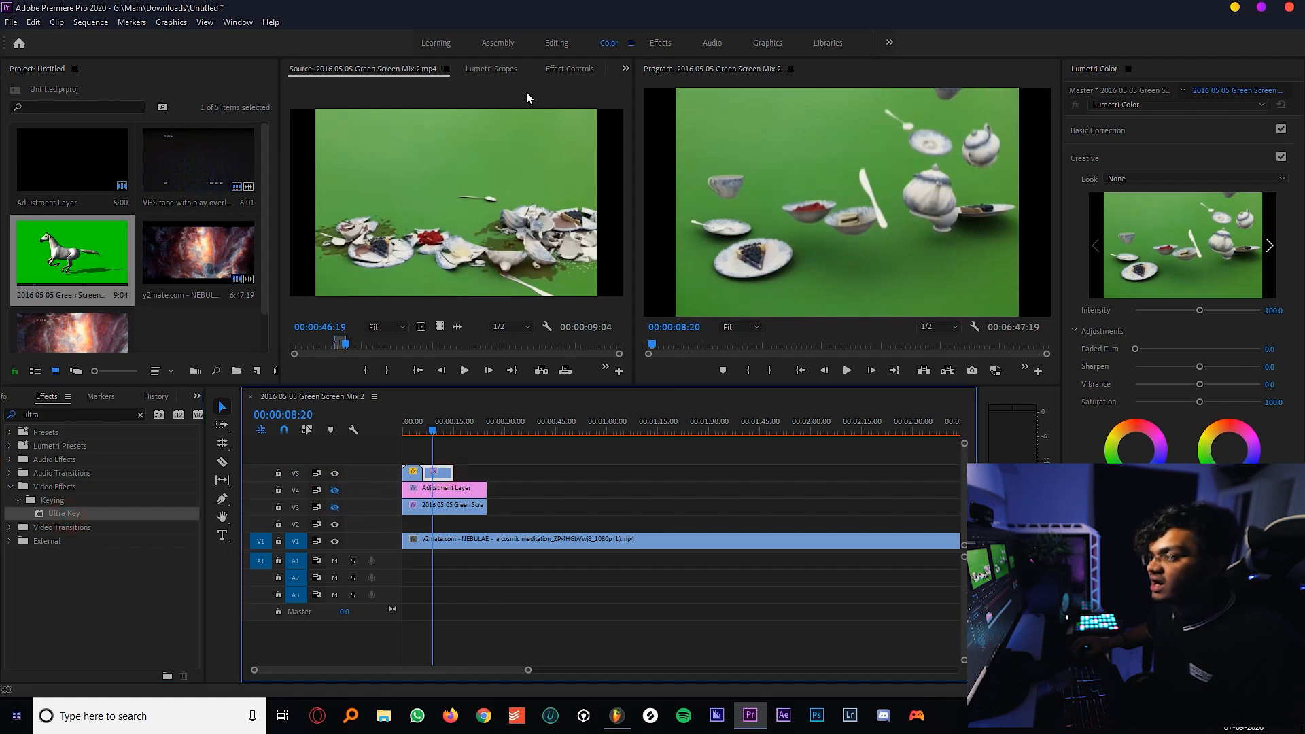
left_click(556, 42)
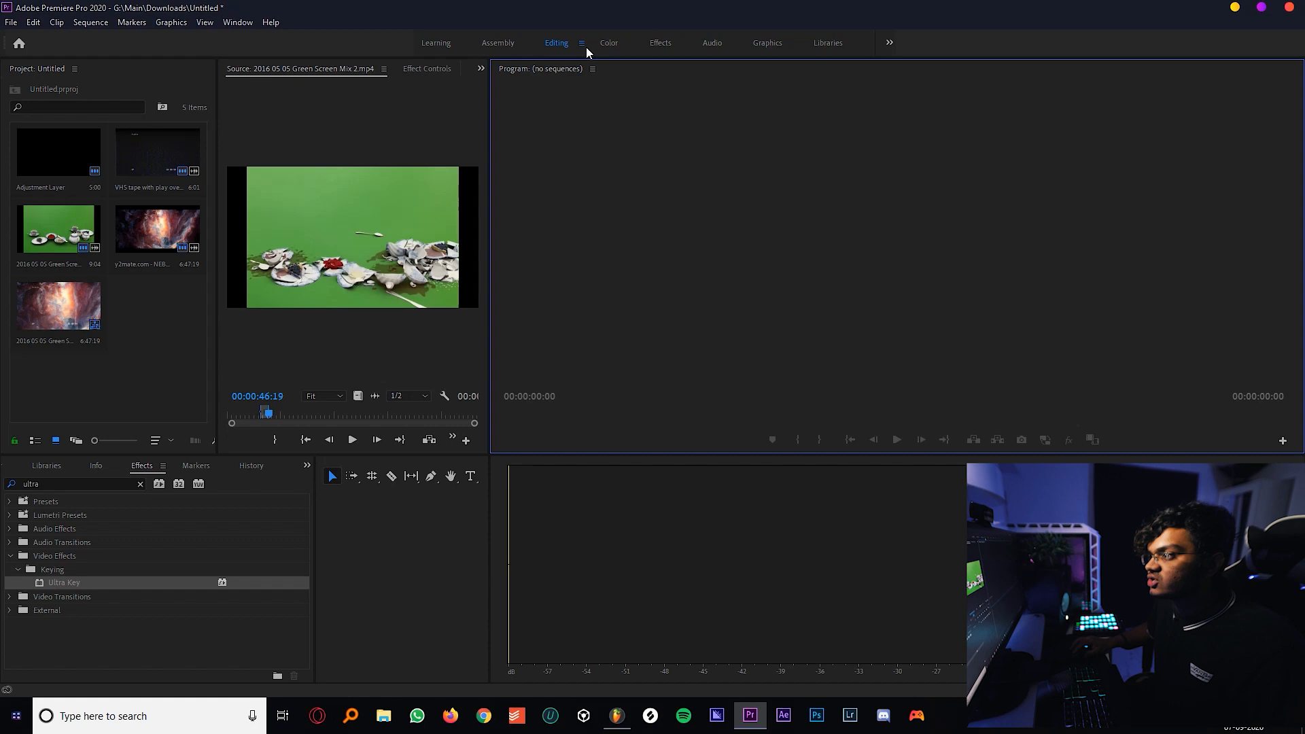
left_click(608, 42)
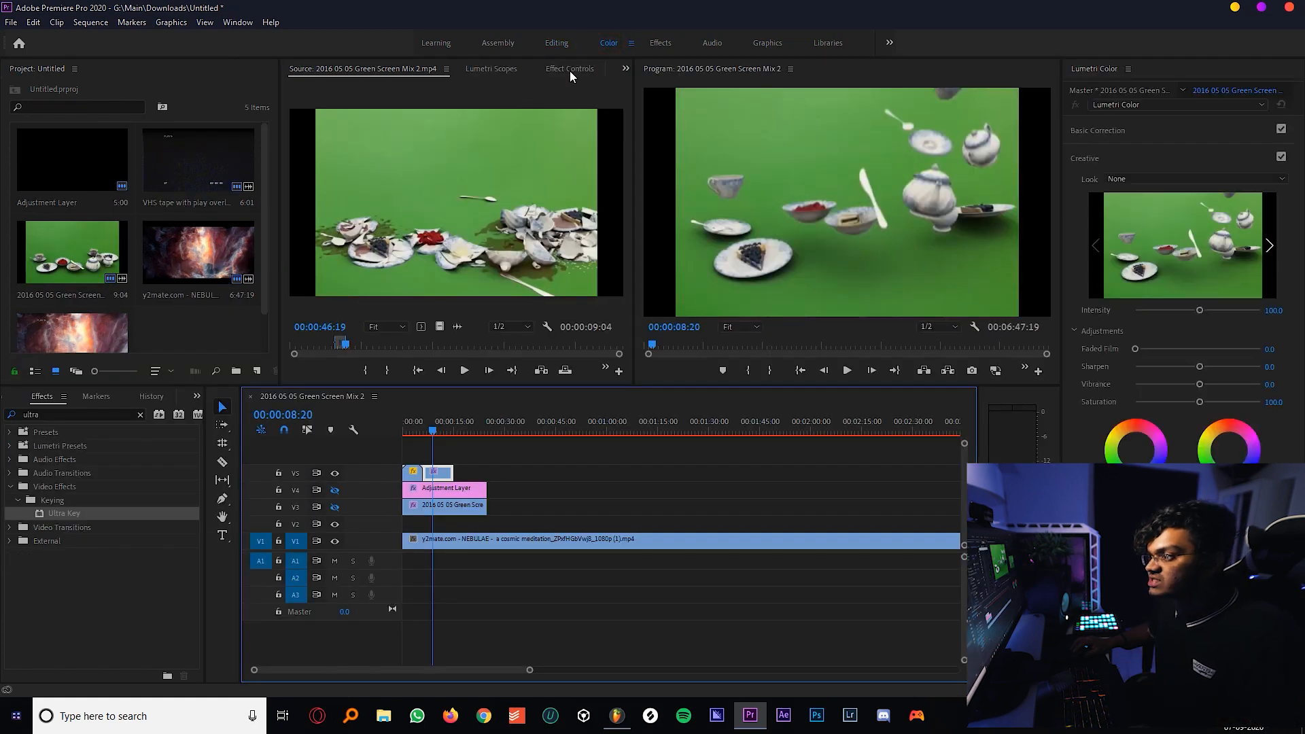
left_click(569, 68)
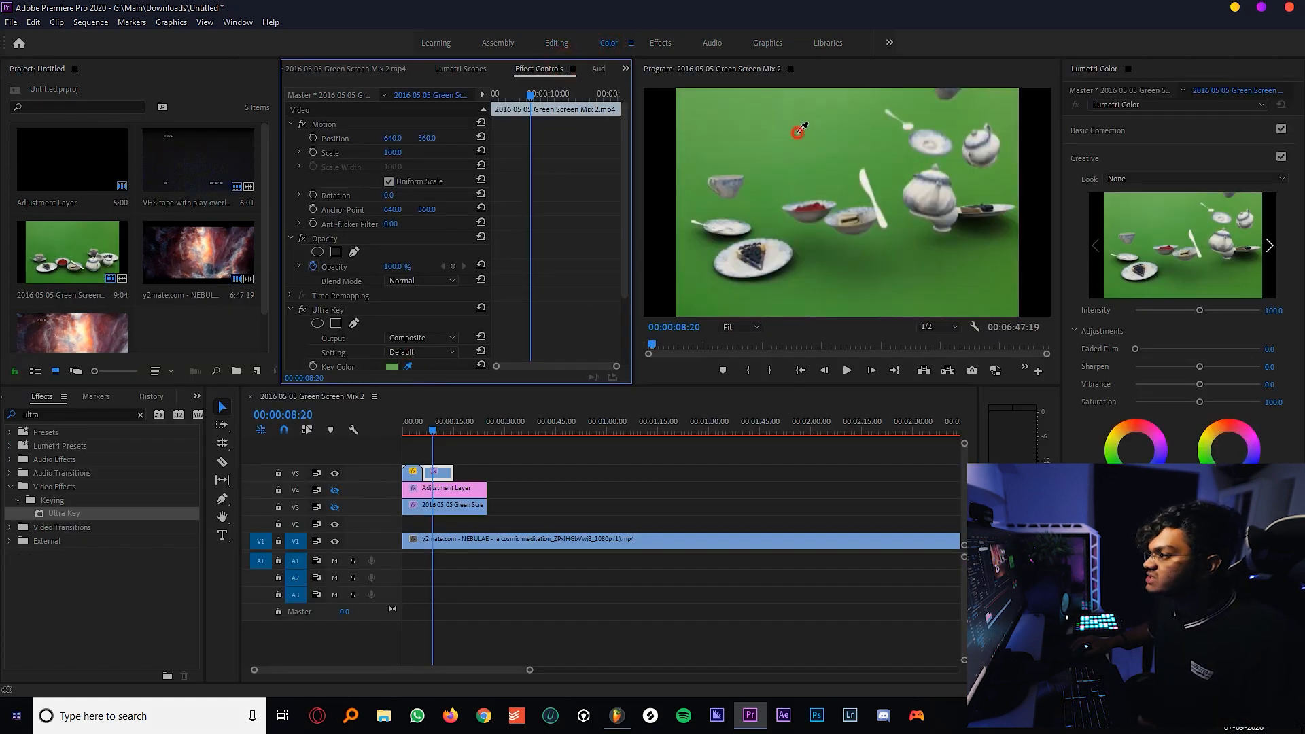
left_click(420, 351)
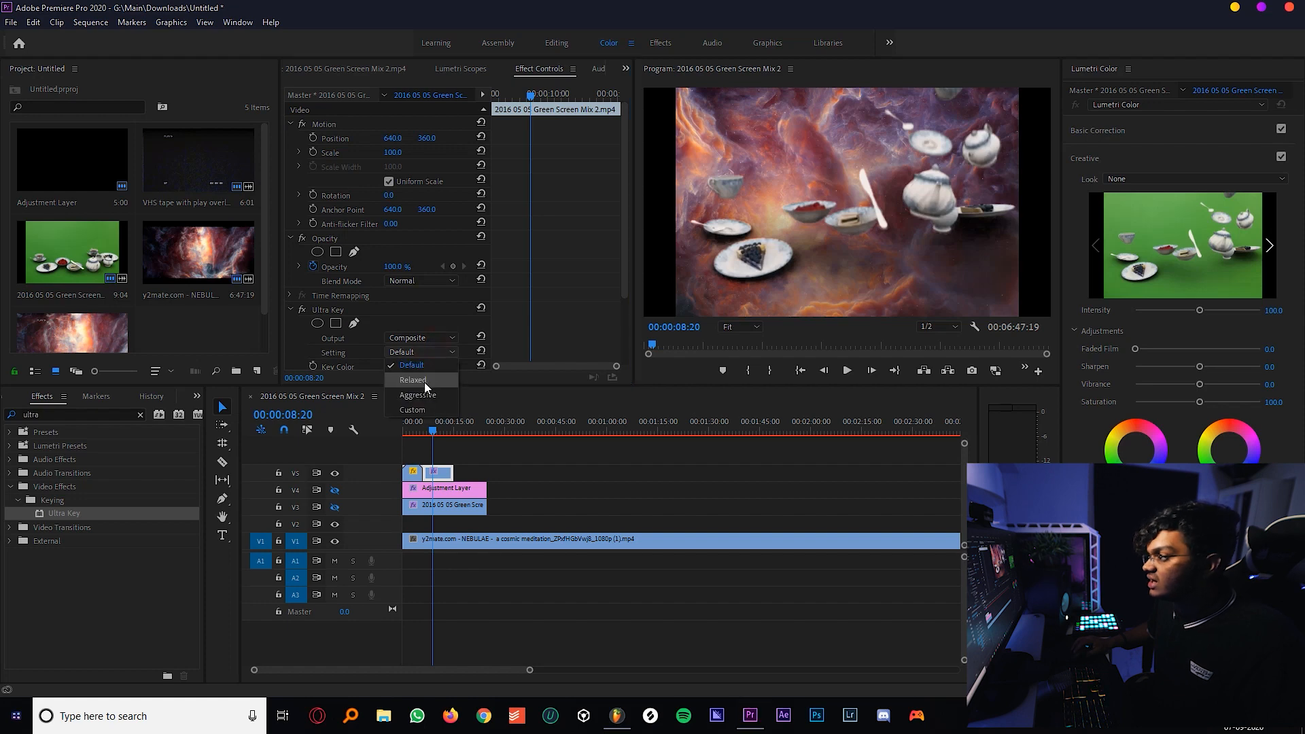
left_click(419, 395)
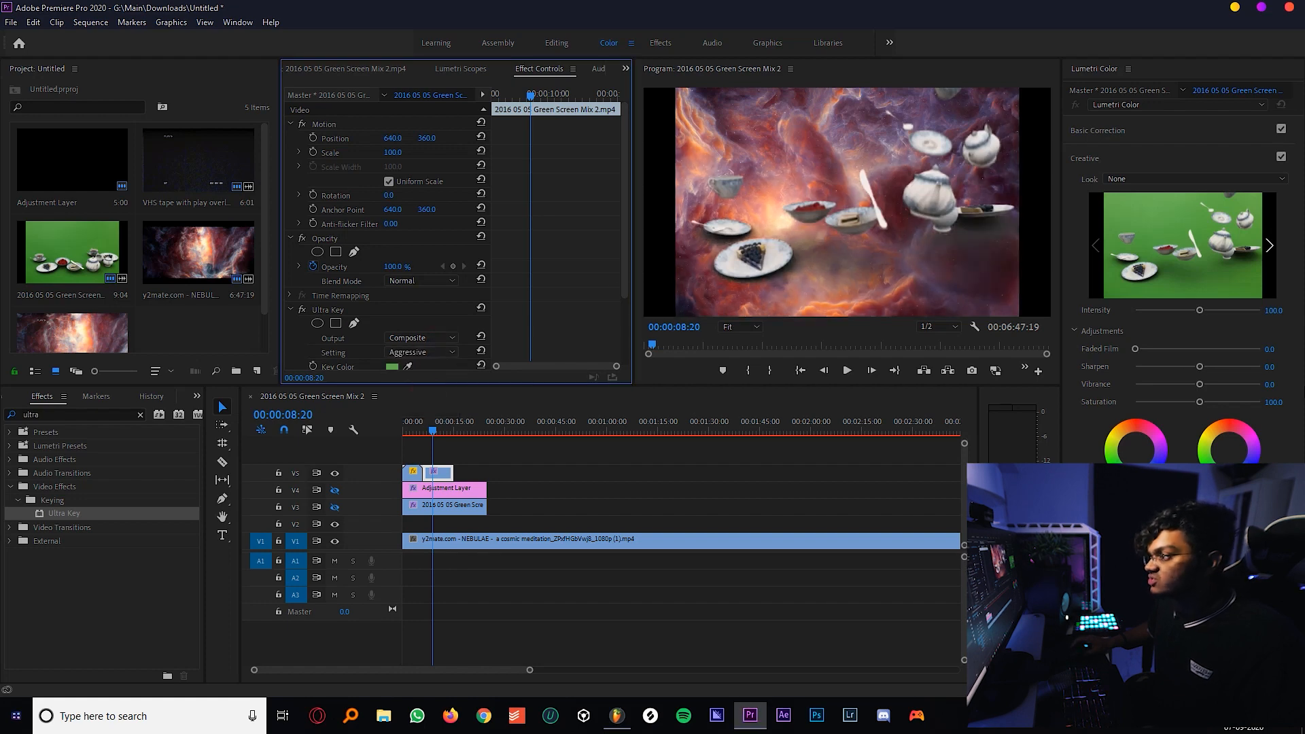
mouse_move(821, 274)
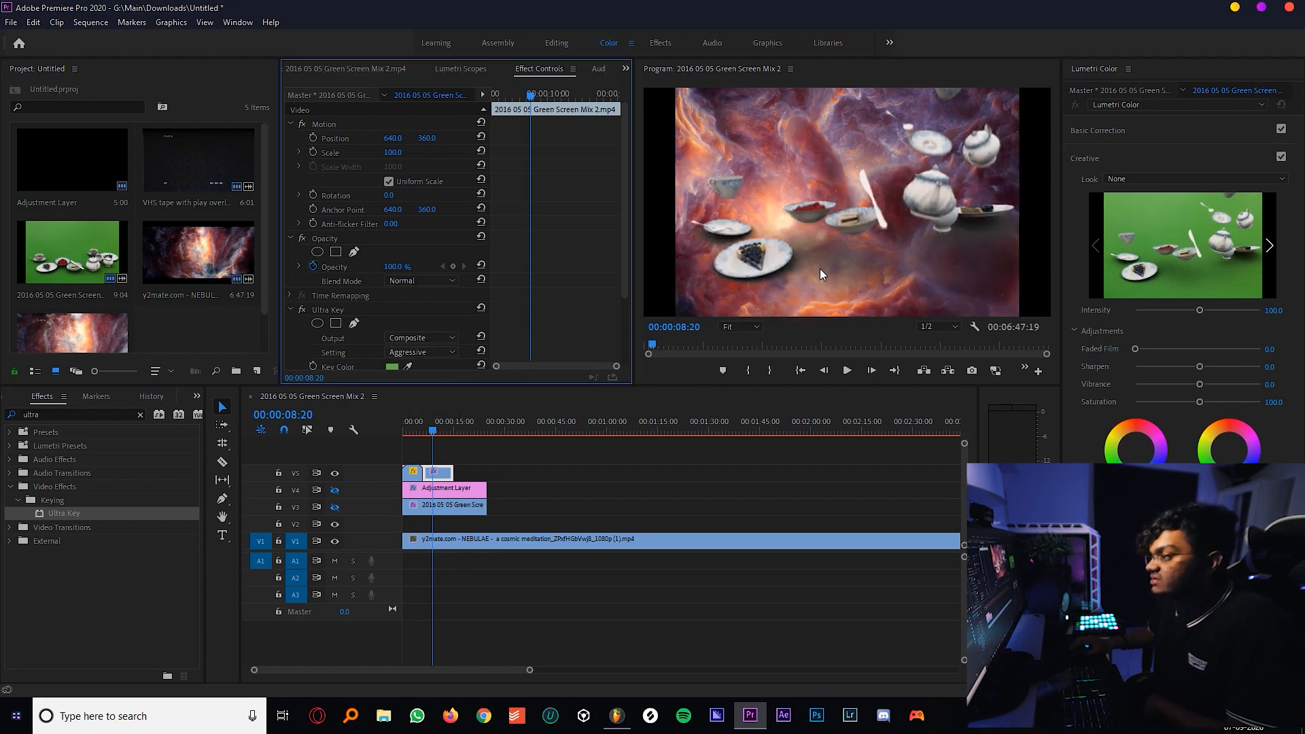